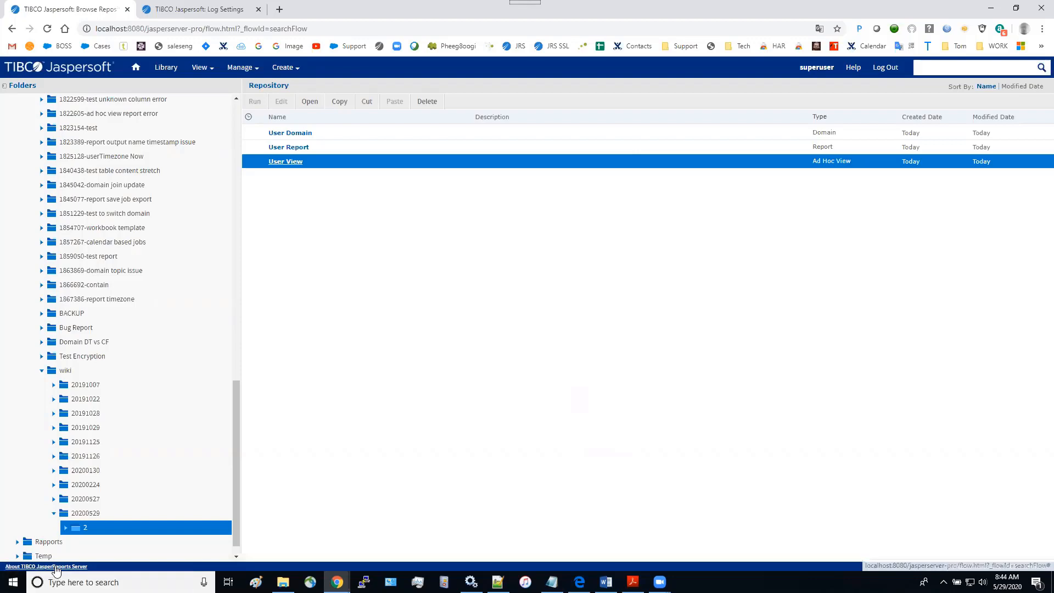
Check the server's version details, view the User View Ad Hoc view, and return to the repository
left_click(46, 567)
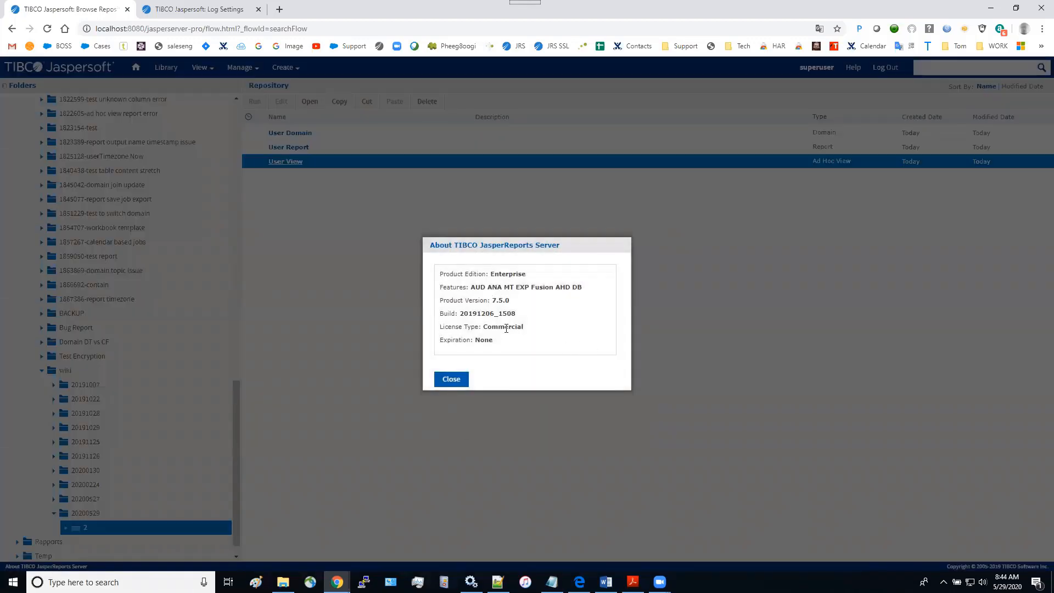
left_click(450, 379)
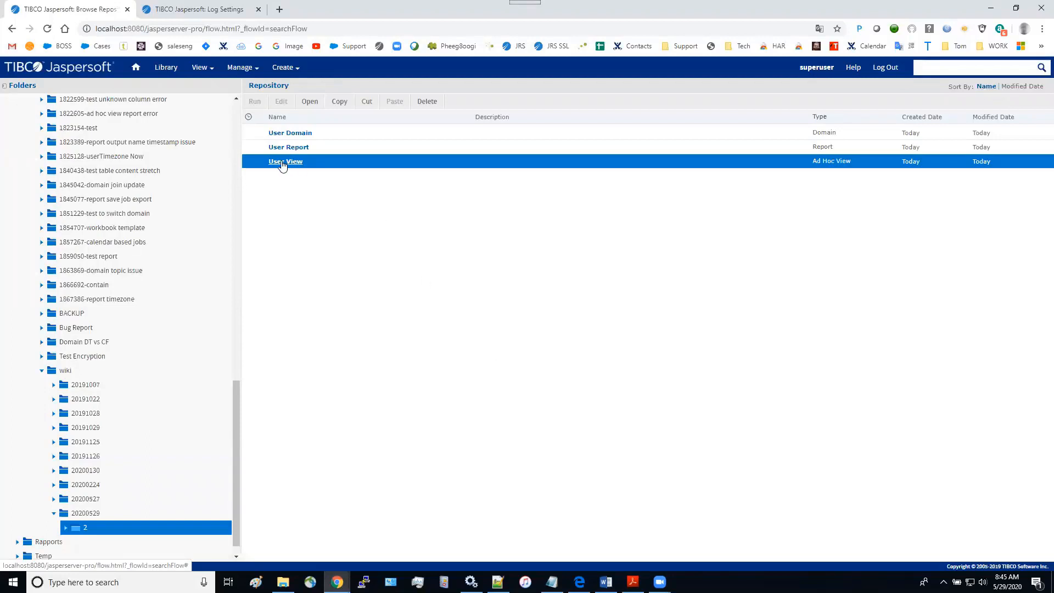
double_click(286, 161)
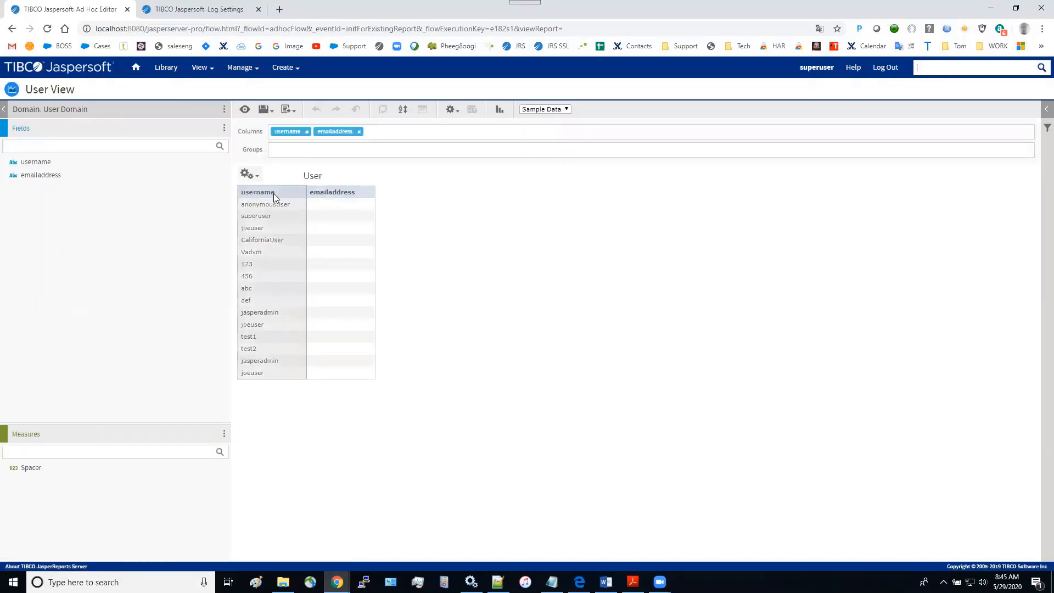
mouse_move(249, 195)
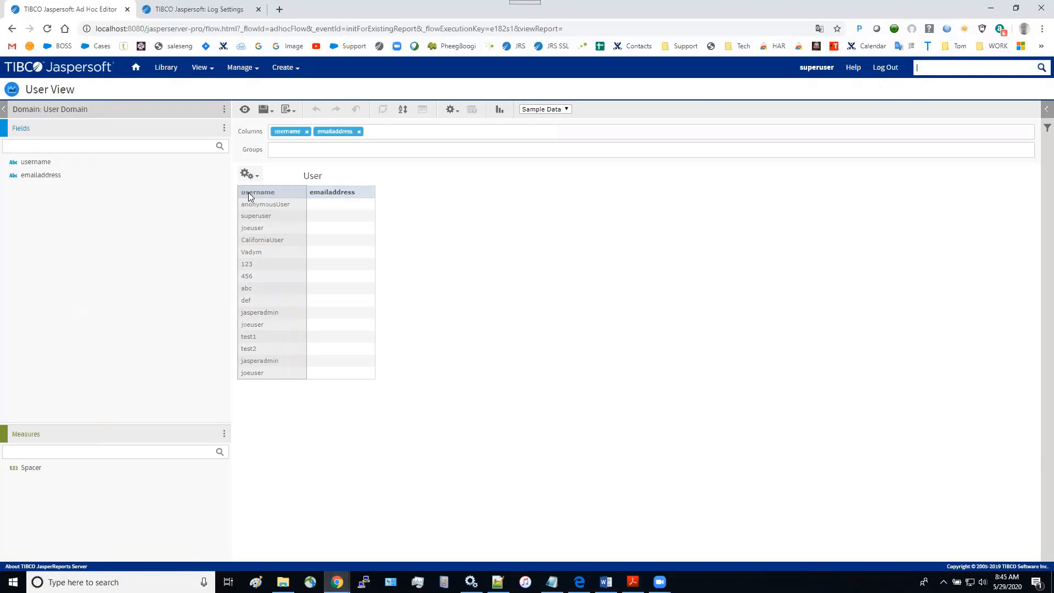
mouse_move(268, 223)
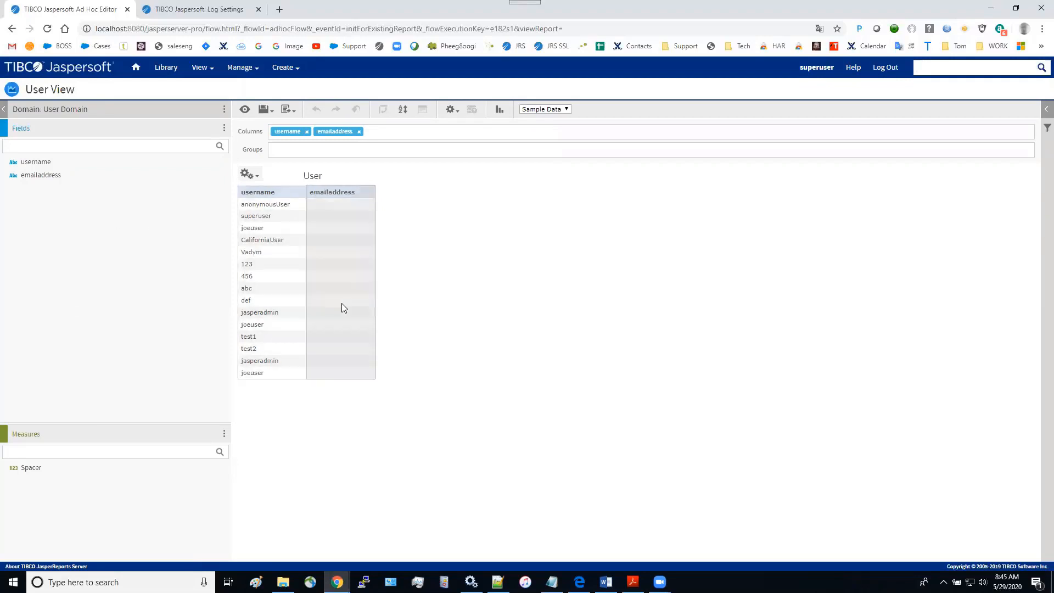
left_click(199, 67)
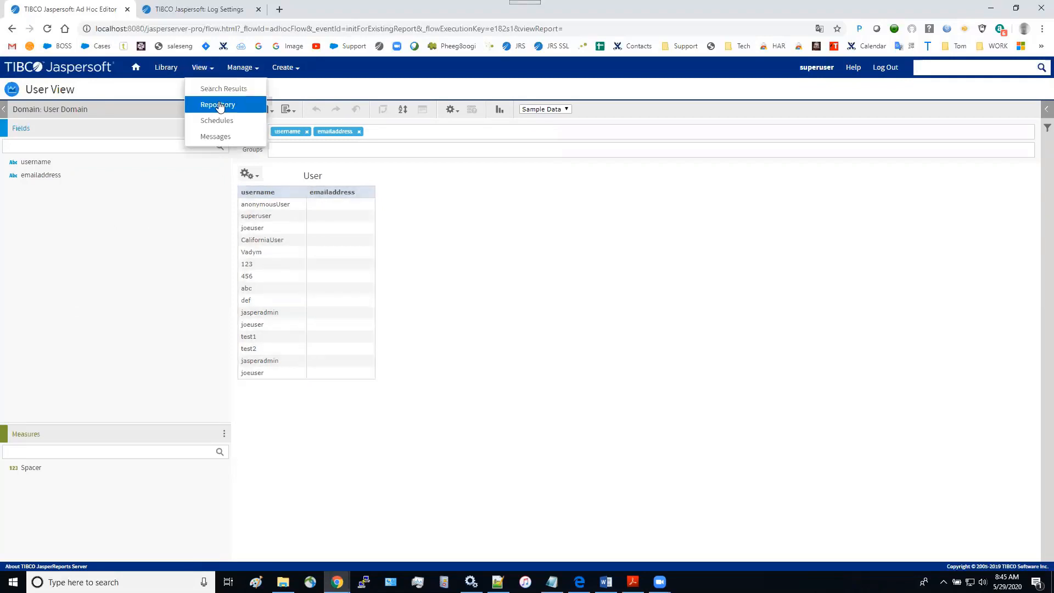
left_click(218, 105)
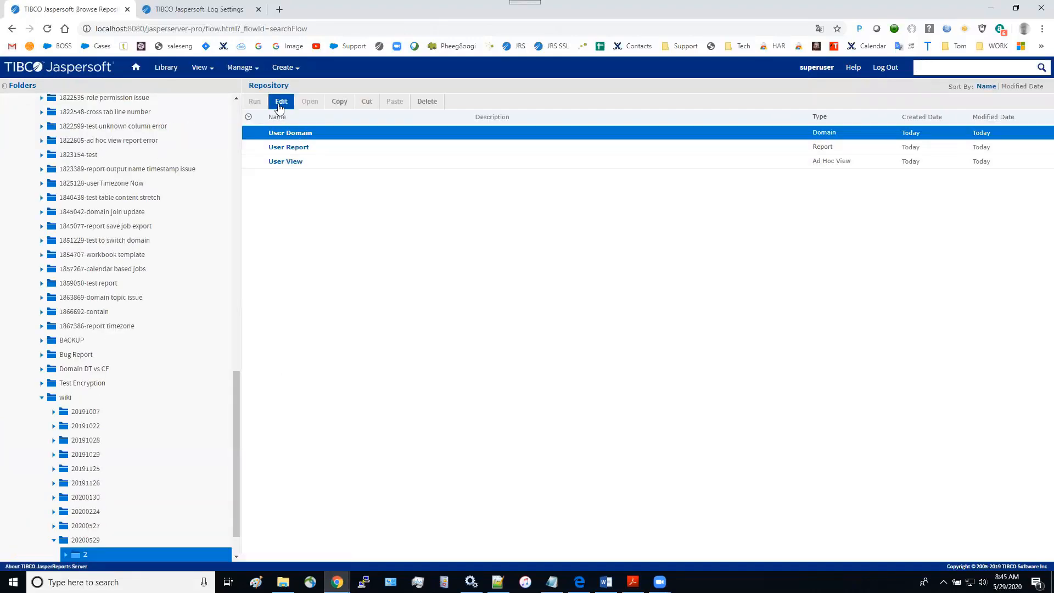
Edit the User Domain so jiuser presents the password field, then save the domain
left_click(281, 101)
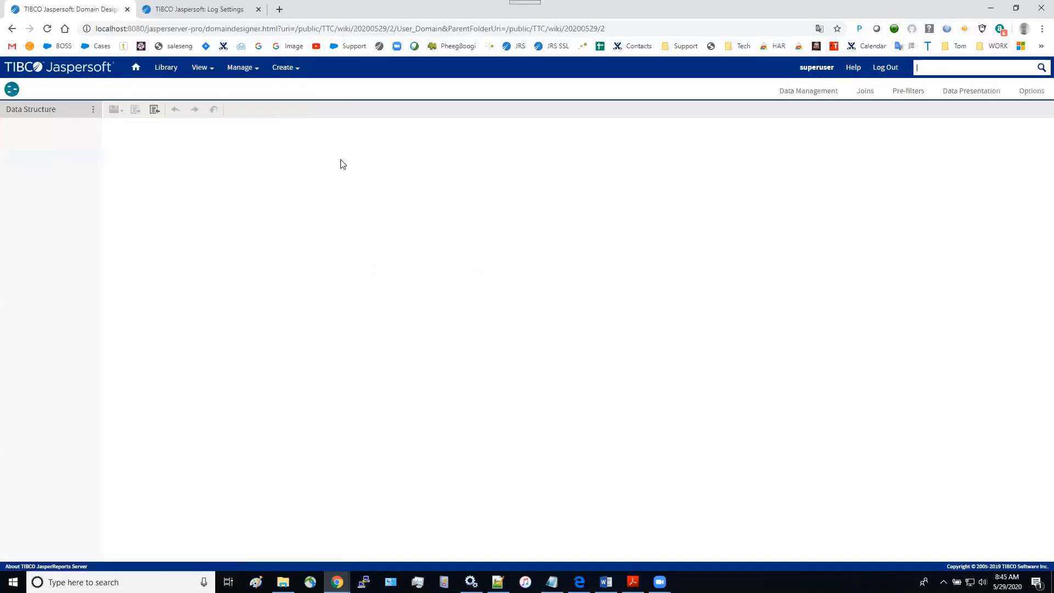
left_click(971, 91)
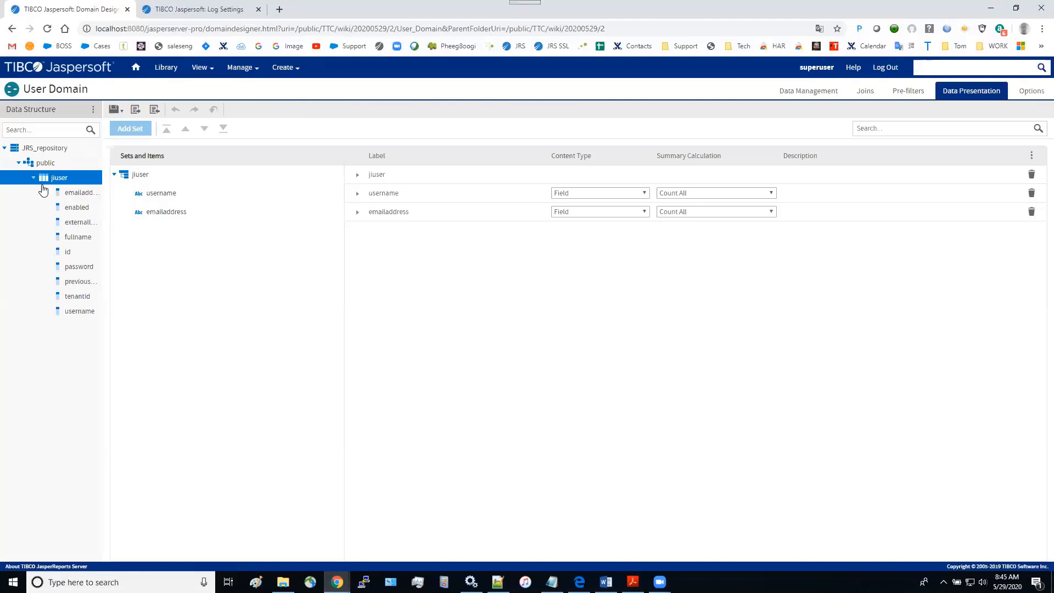
mouse_move(76, 269)
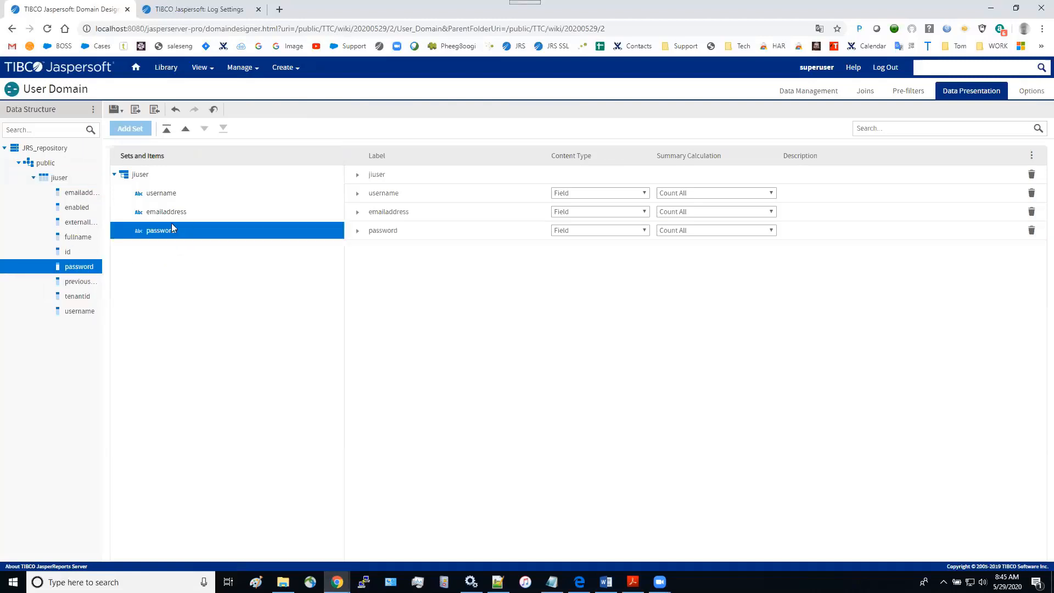
mouse_move(233, 277)
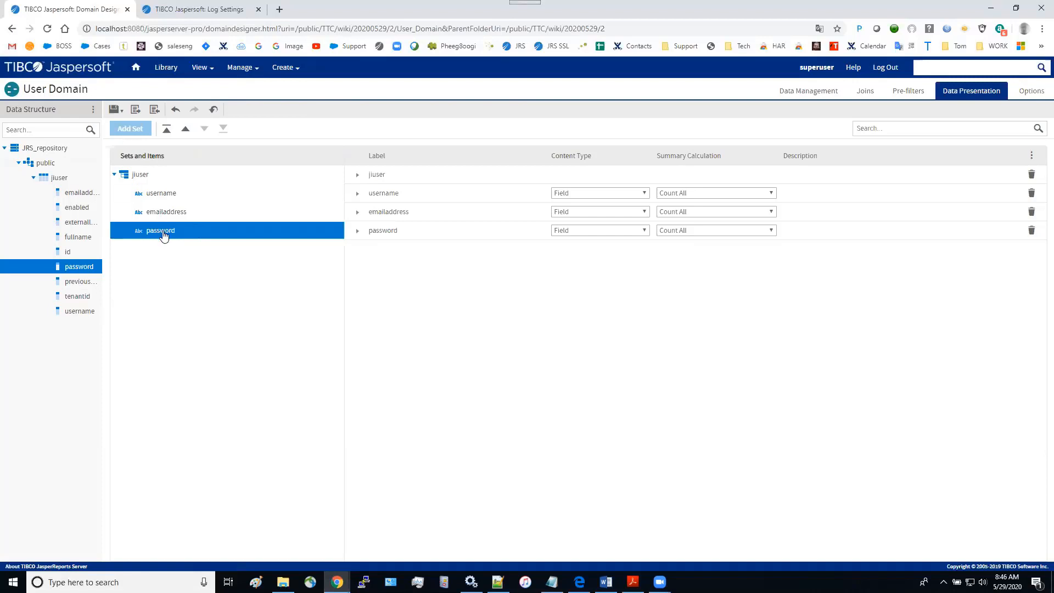
left_click(112, 109)
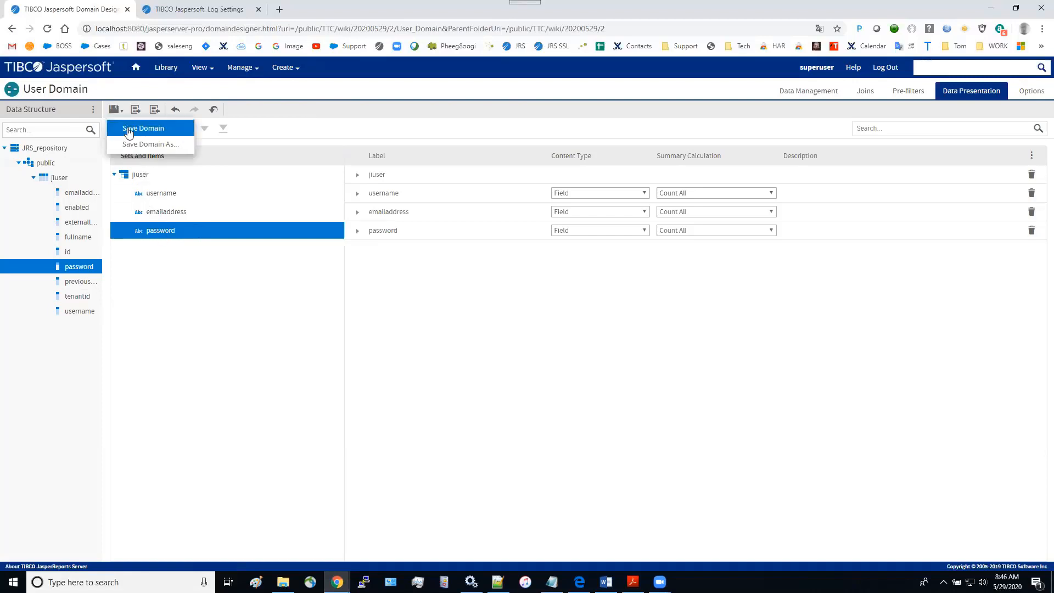
left_click(141, 127)
type("schema_mod.xml")
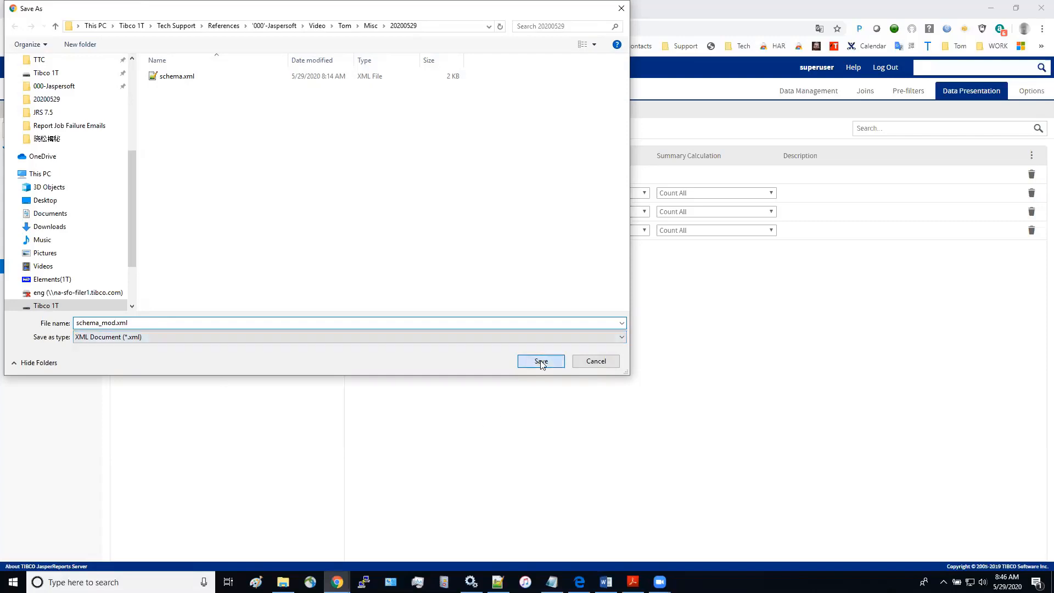
Save schema_mod.xml into the 20200529 folder and return to the repository listing
left_click(540, 361)
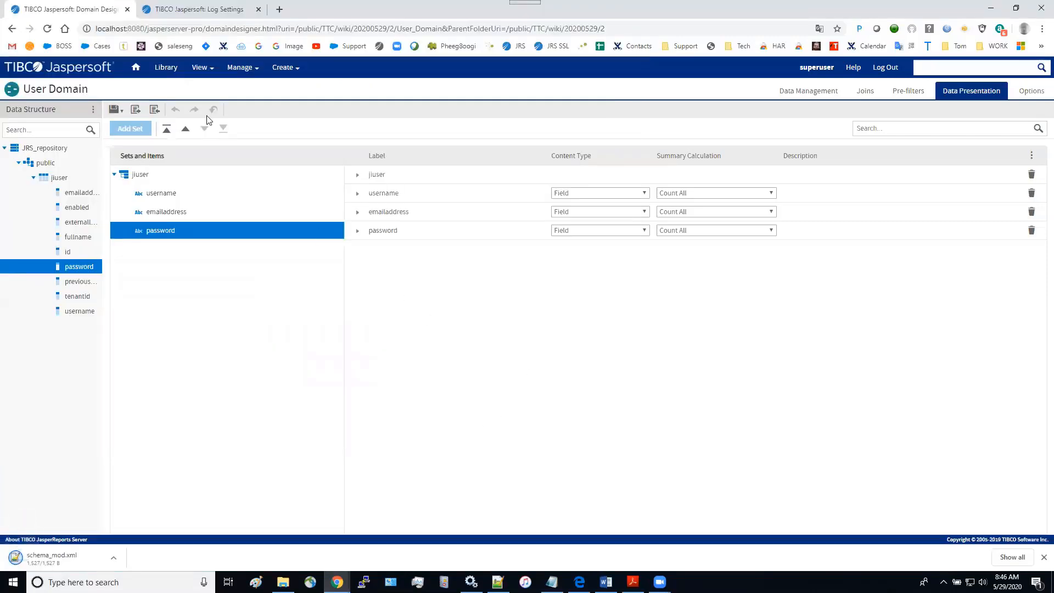
left_click(199, 67)
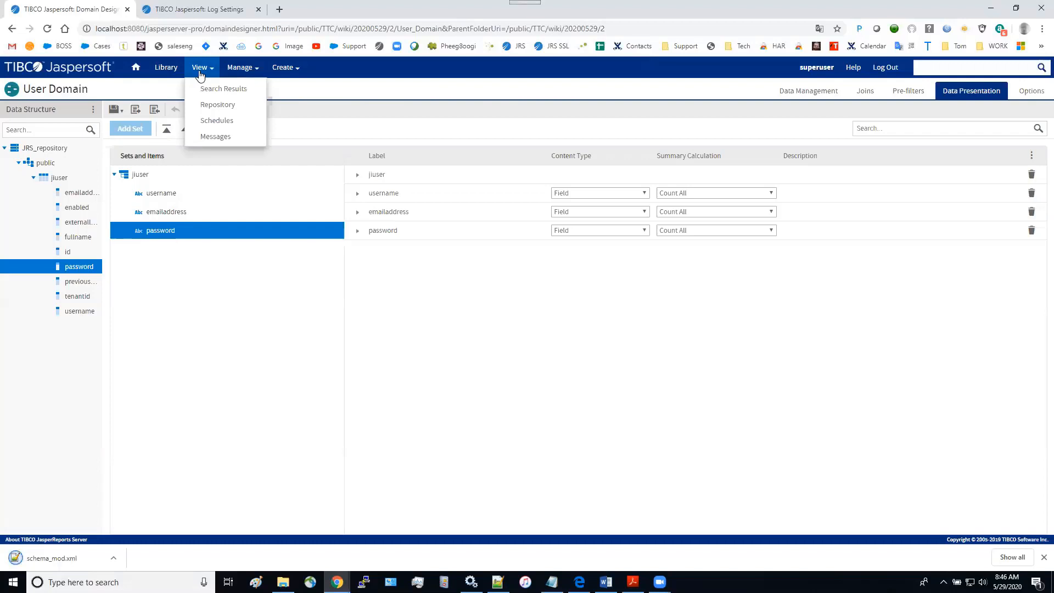
left_click(217, 104)
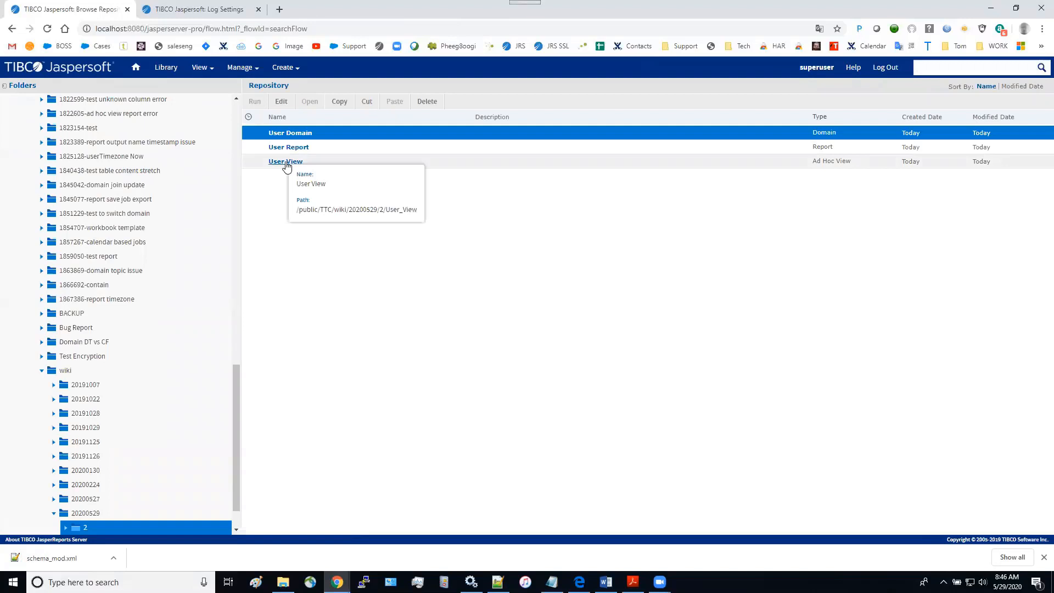
Reopen the User View Ad Hoc view showing only username and emailaddress columns
double_click(286, 162)
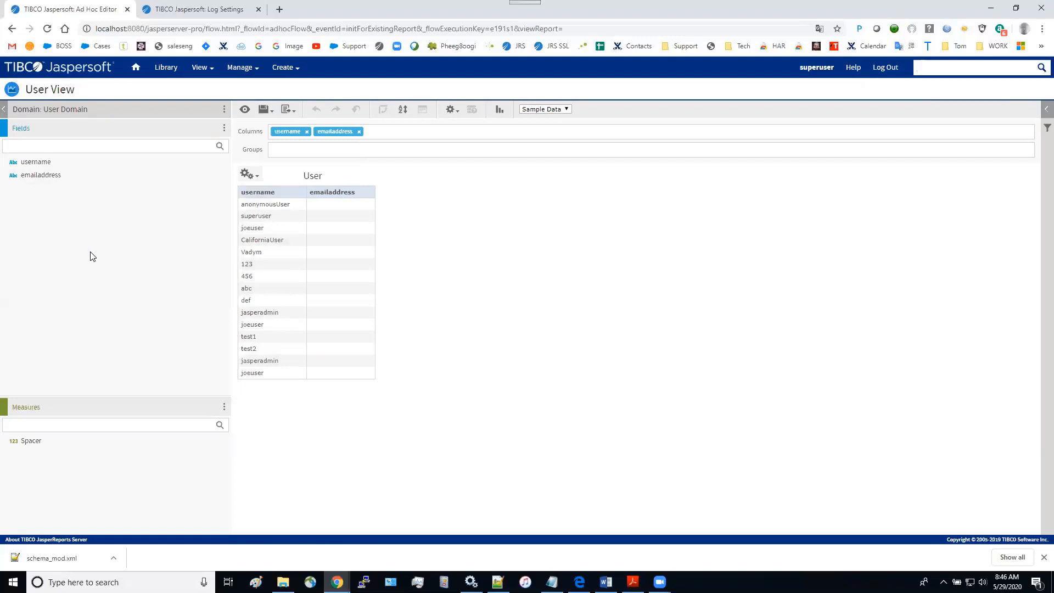
mouse_move(127, 220)
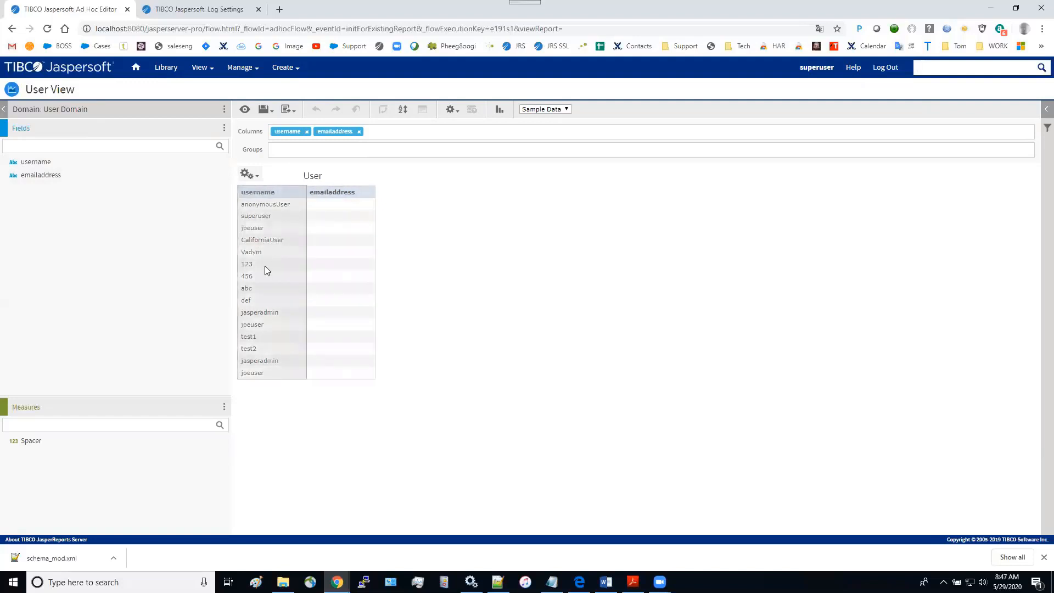
mouse_move(325, 336)
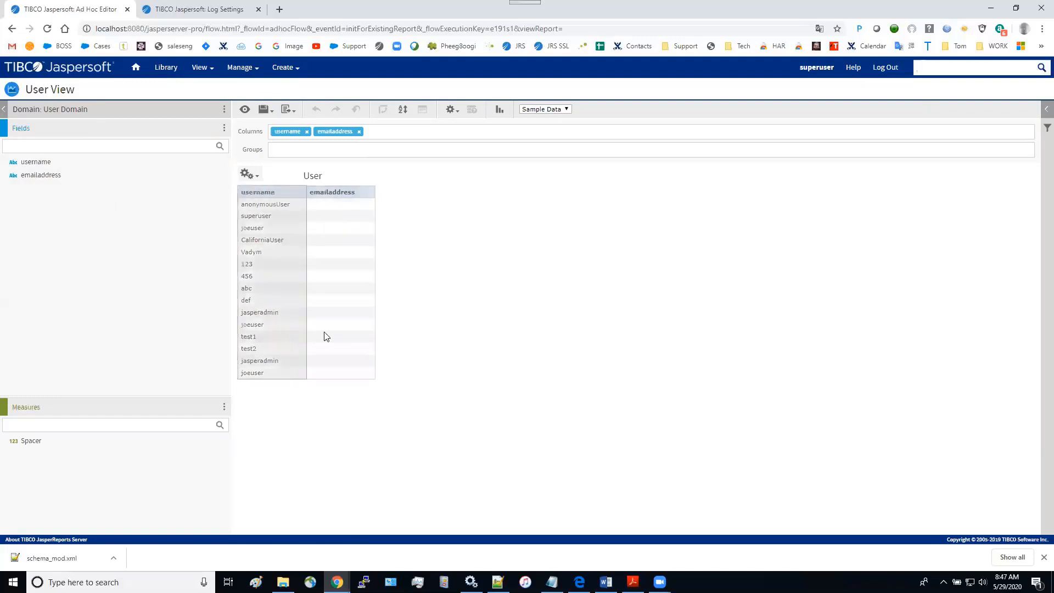
mouse_move(299, 338)
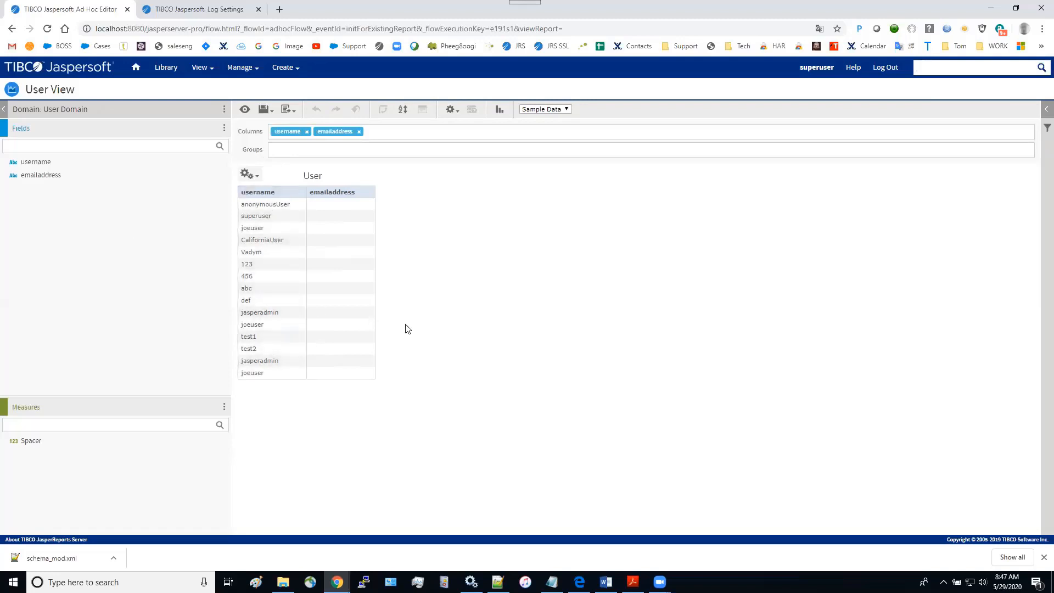
left_click(975, 67)
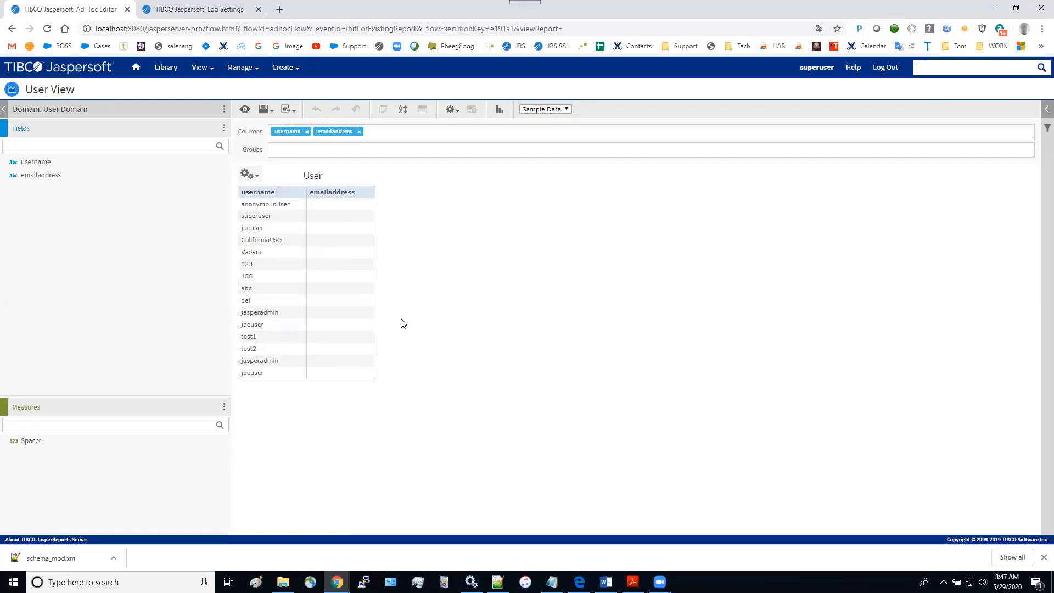
mouse_move(160, 264)
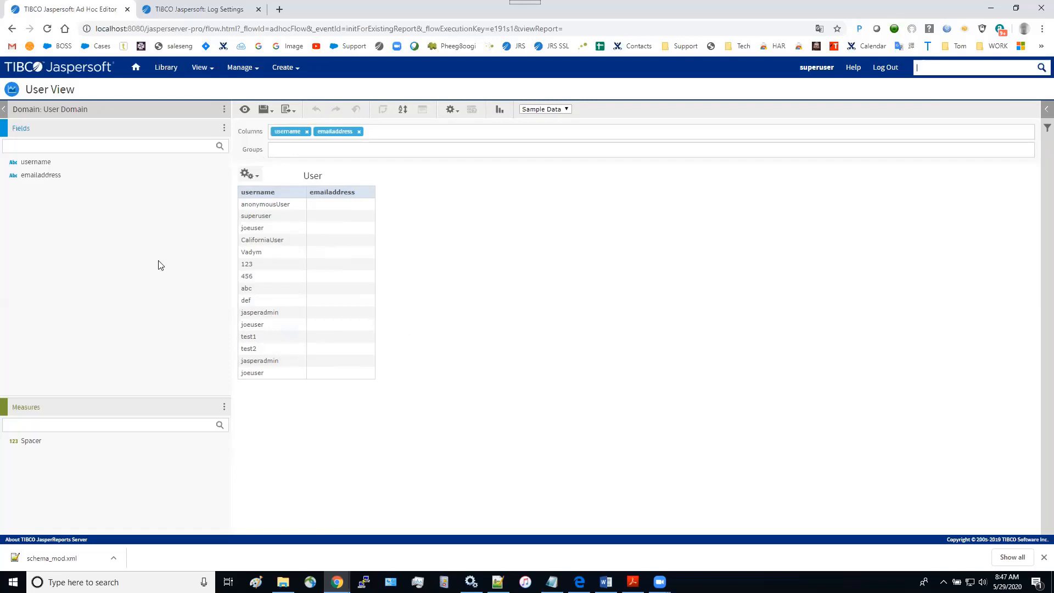
mouse_move(394, 328)
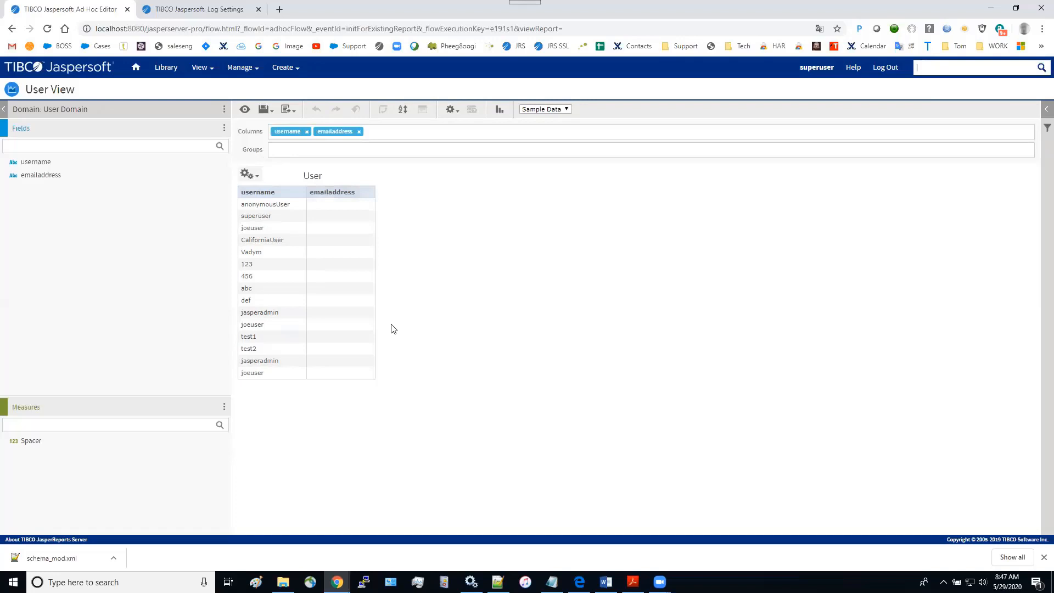
mouse_move(391, 329)
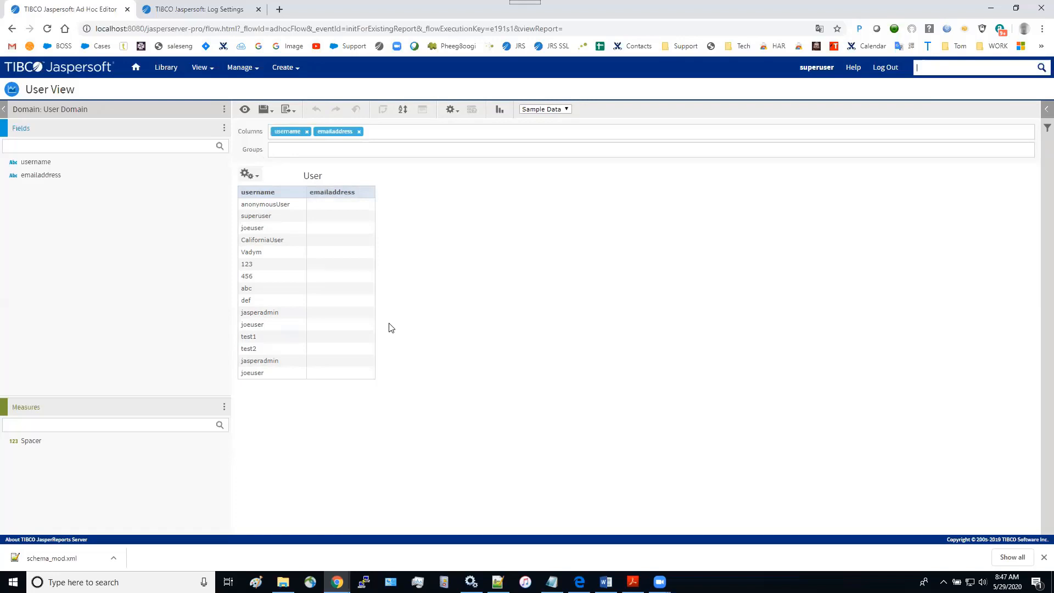
left_click(200, 67)
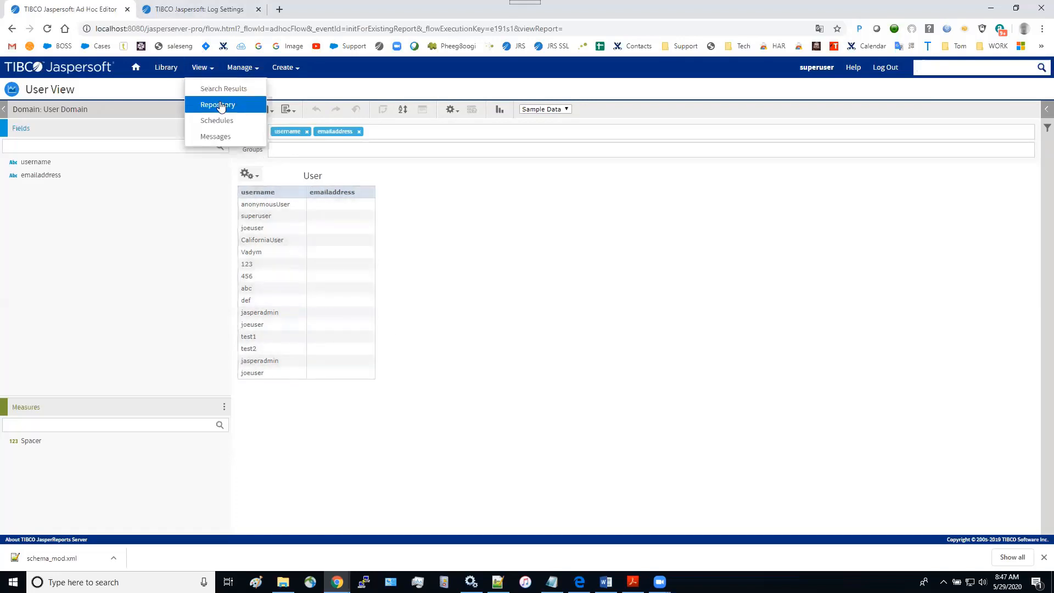
Export the User View item as export_userview.zip saved in the 20200529 folder
left_click(218, 104)
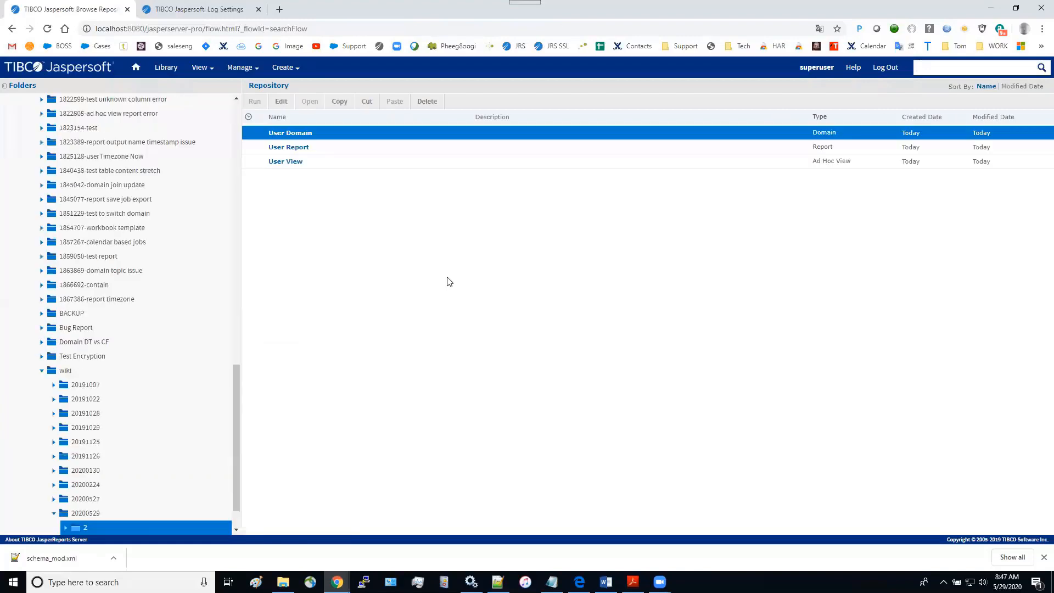
mouse_move(452, 285)
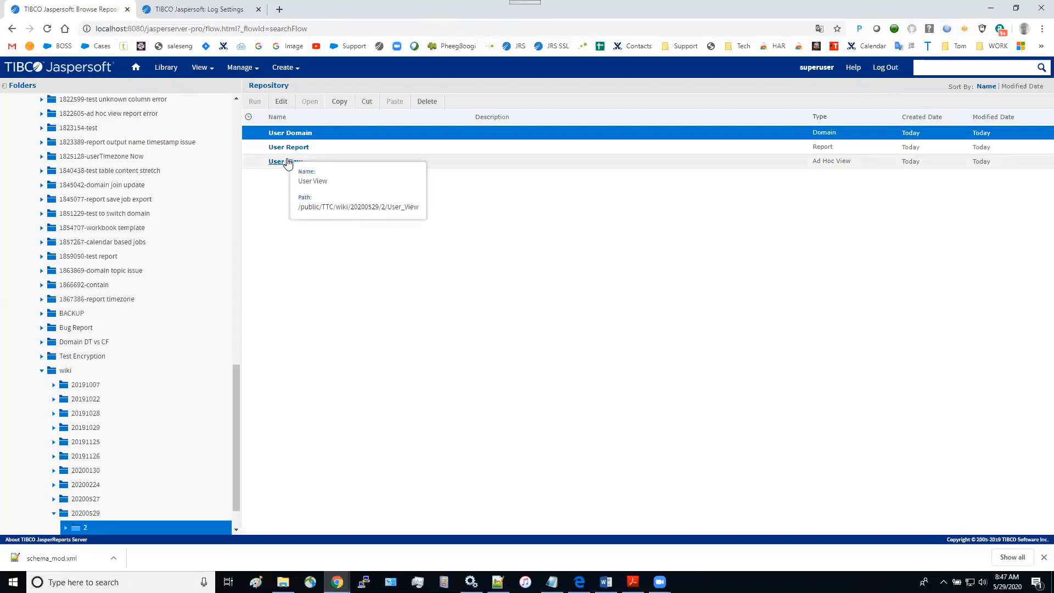
right_click(277, 162)
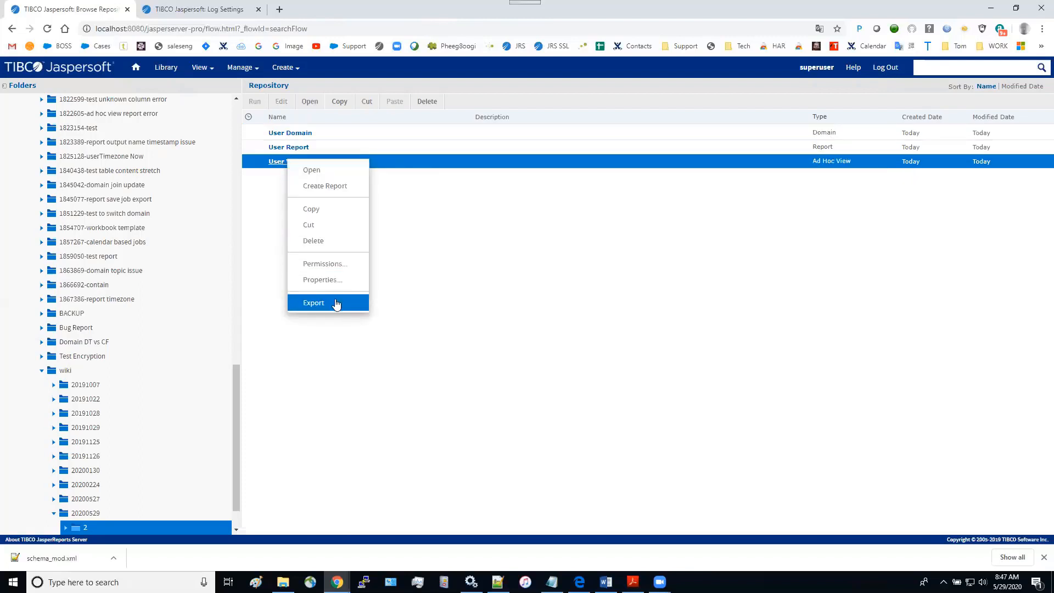
left_click(313, 303)
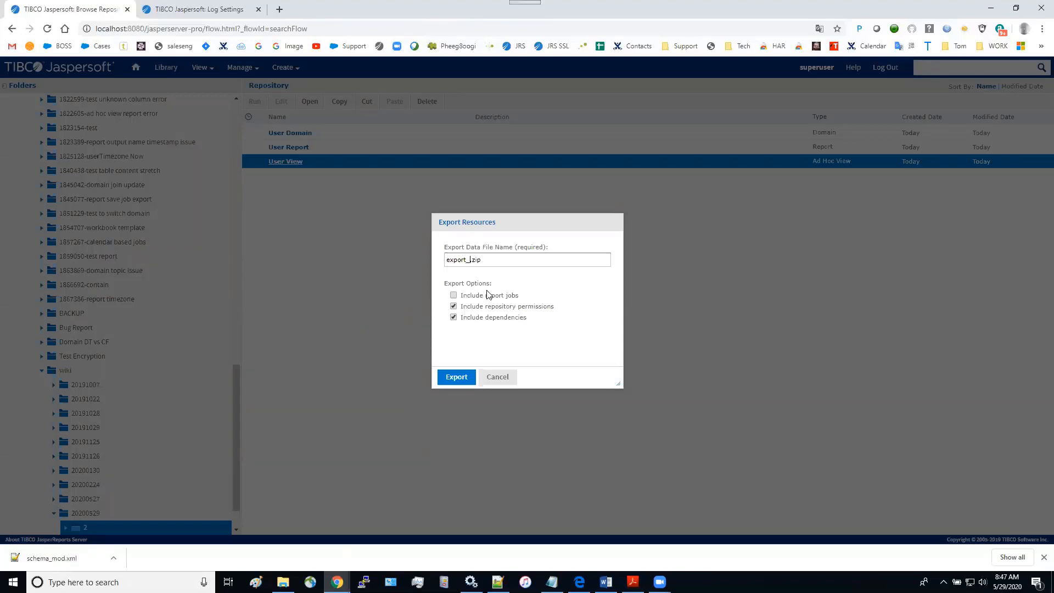
type("userview")
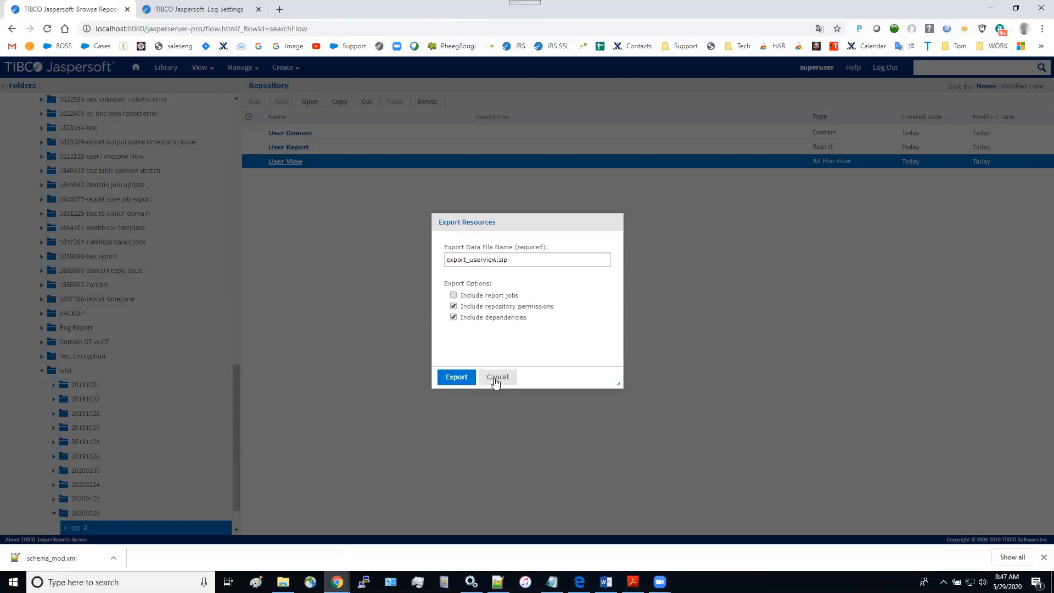
left_click(456, 377)
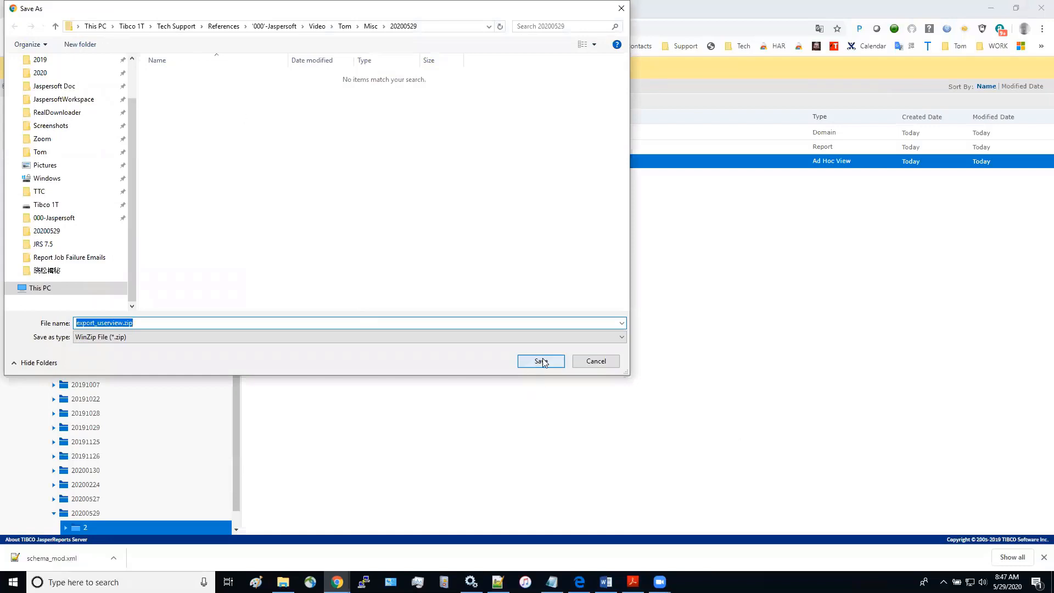
left_click(541, 362)
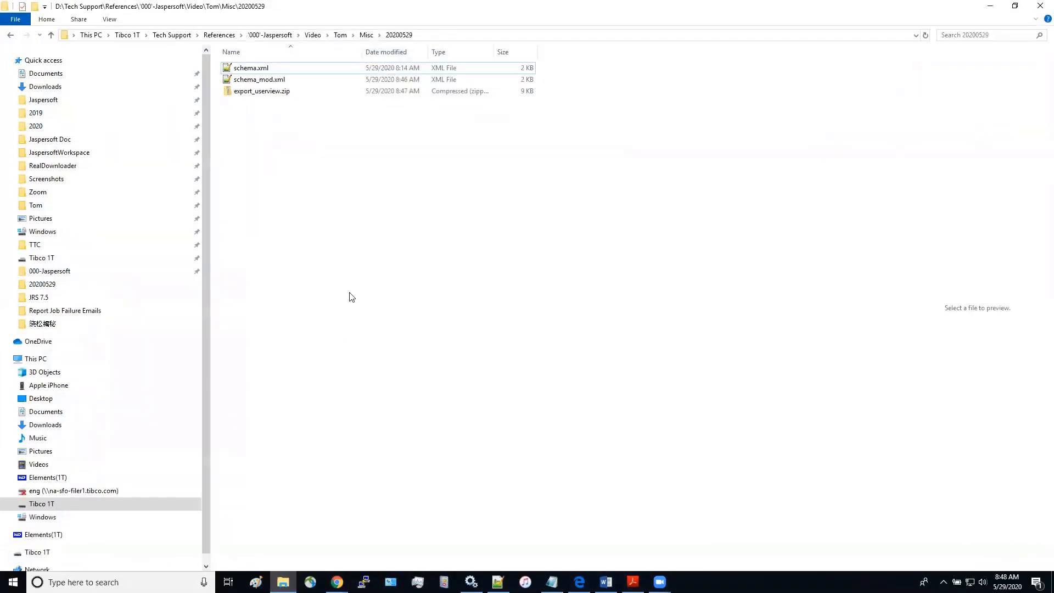
left_click(259, 80)
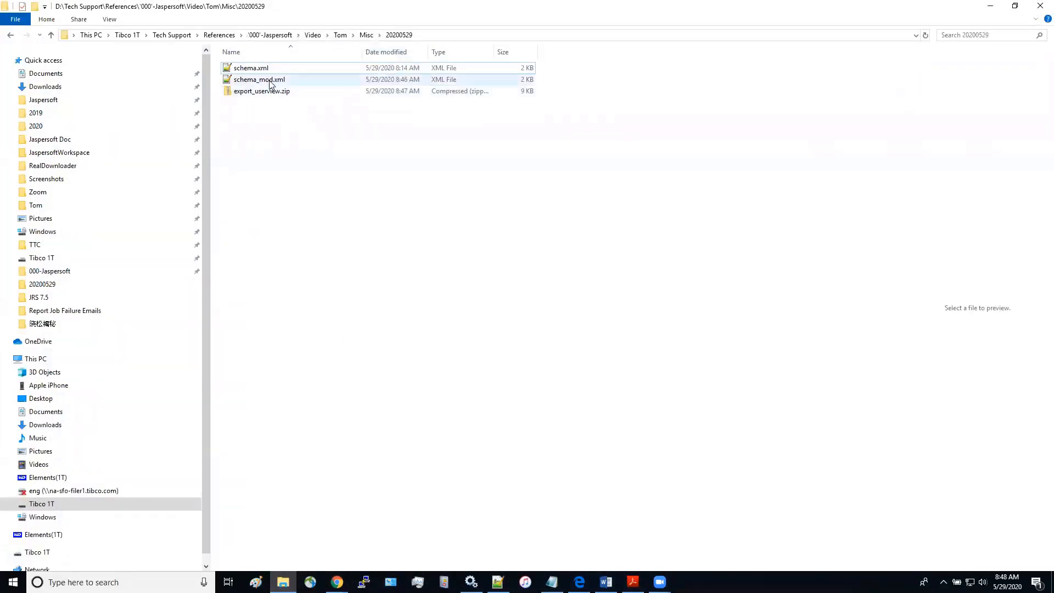
right_click(259, 79)
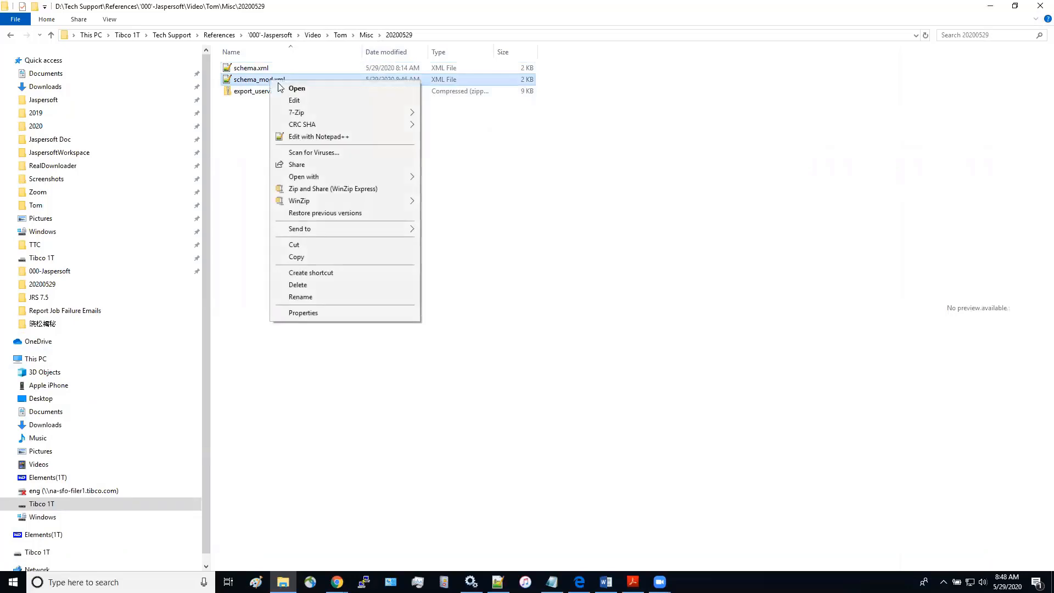
left_click(318, 136)
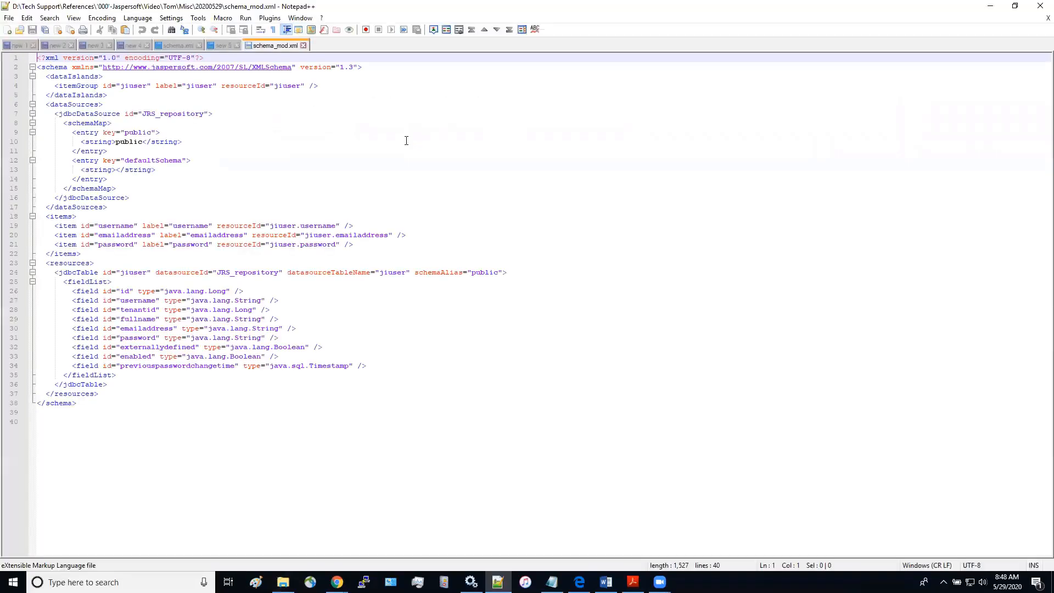
mouse_move(43, 247)
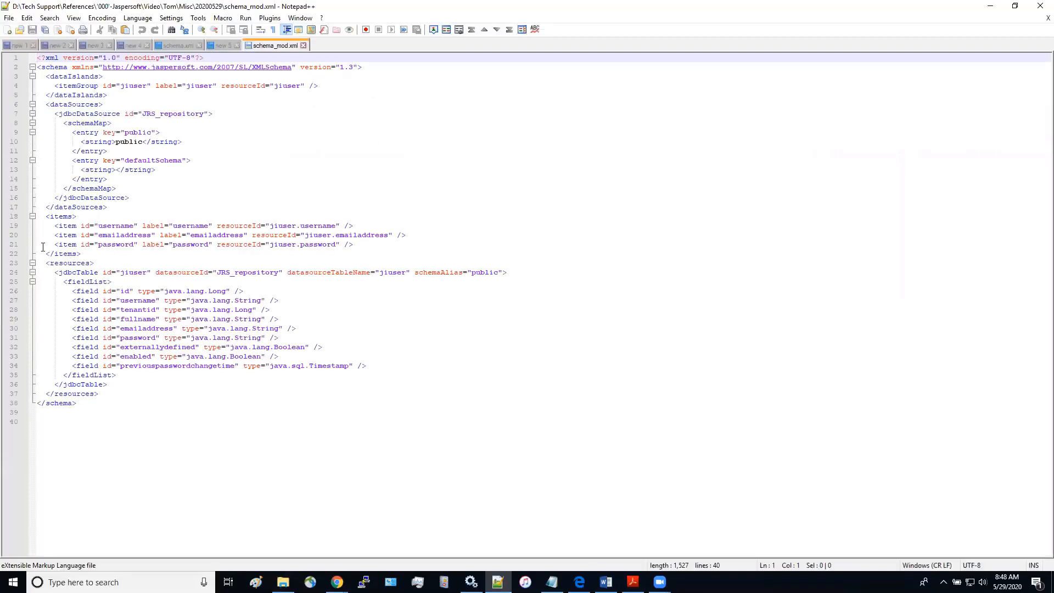
left_click(37, 244)
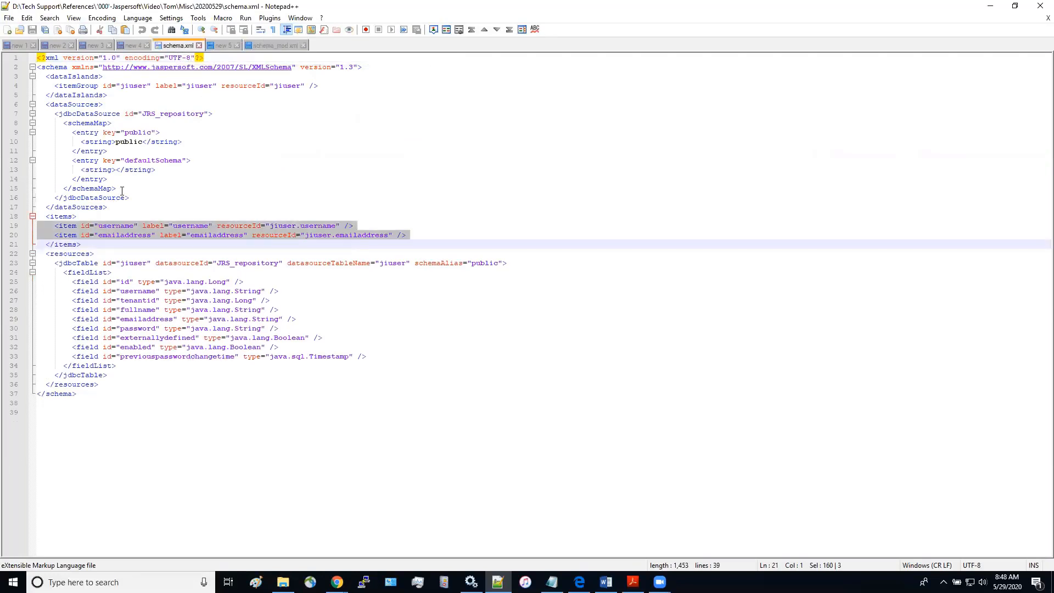
mouse_move(189, 218)
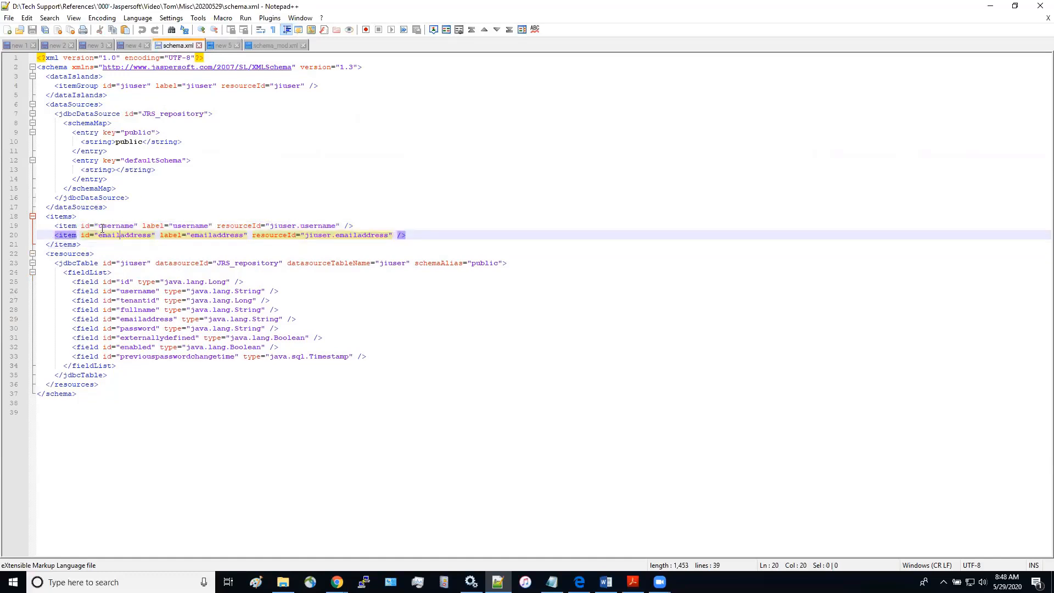
left_click(275, 45)
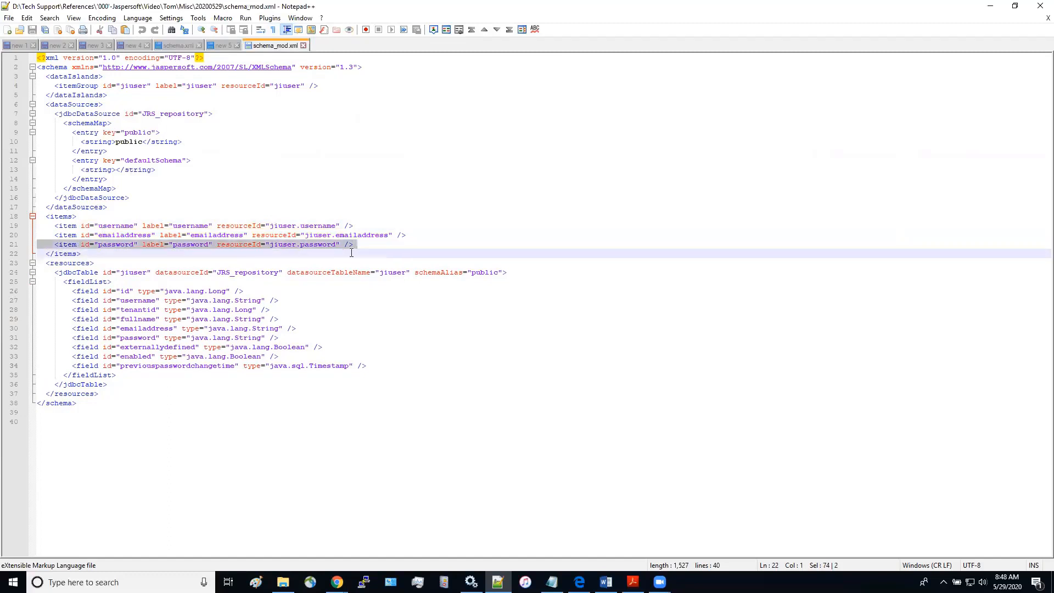
left_click(79, 254)
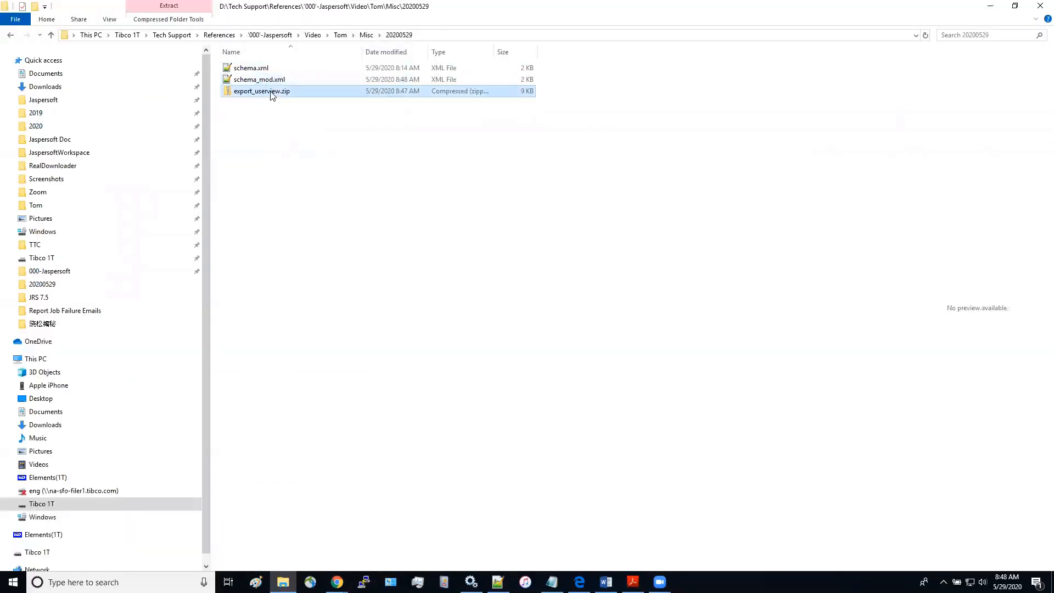
Browse export_userview.zip in 7-Zip down to the 20200529 User_View_files folder
right_click(261, 91)
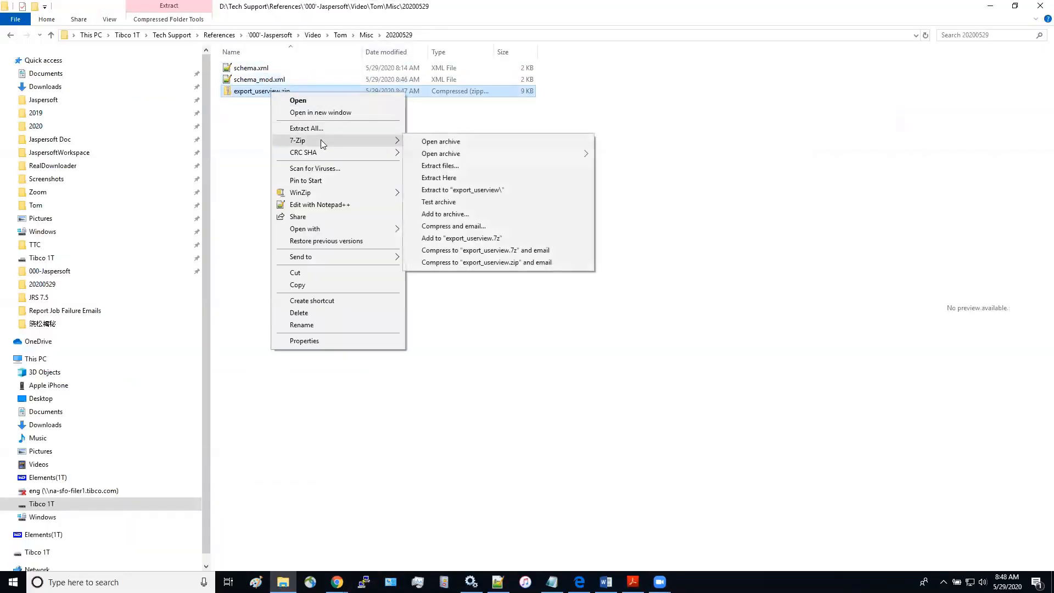
left_click(440, 142)
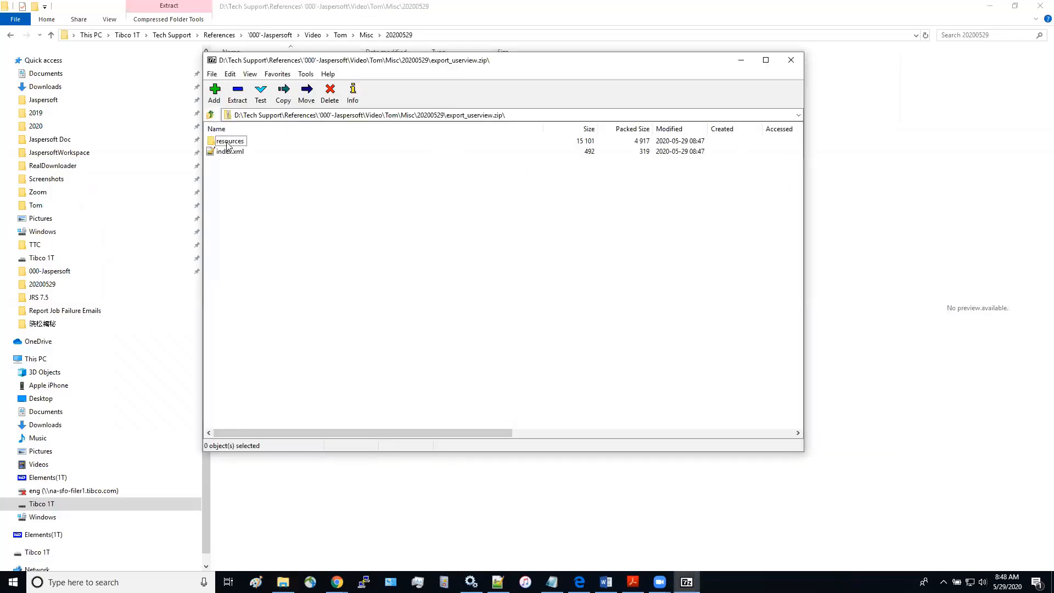
double_click(229, 140)
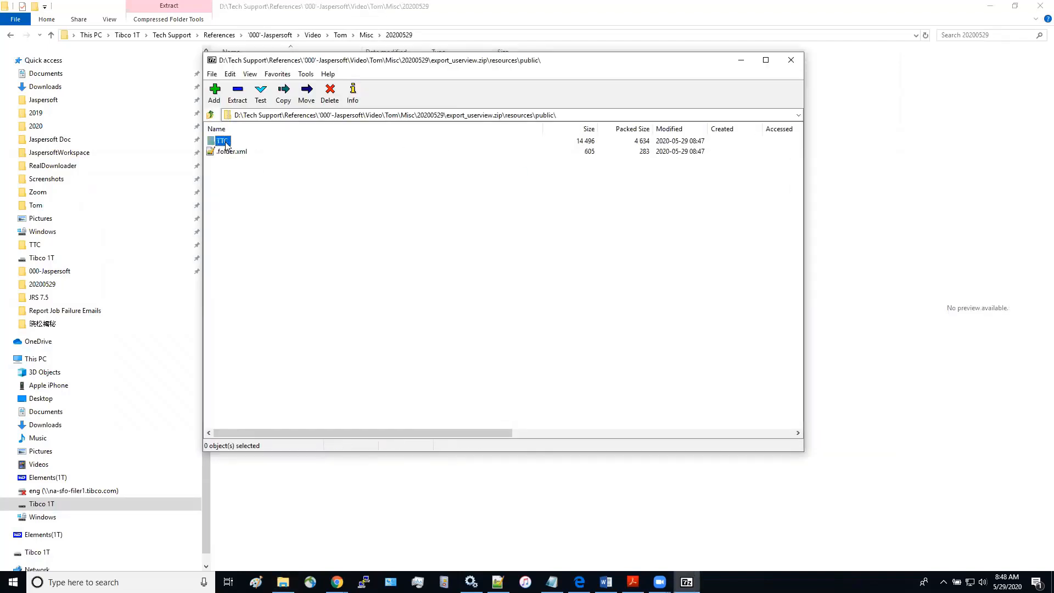
double_click(221, 141)
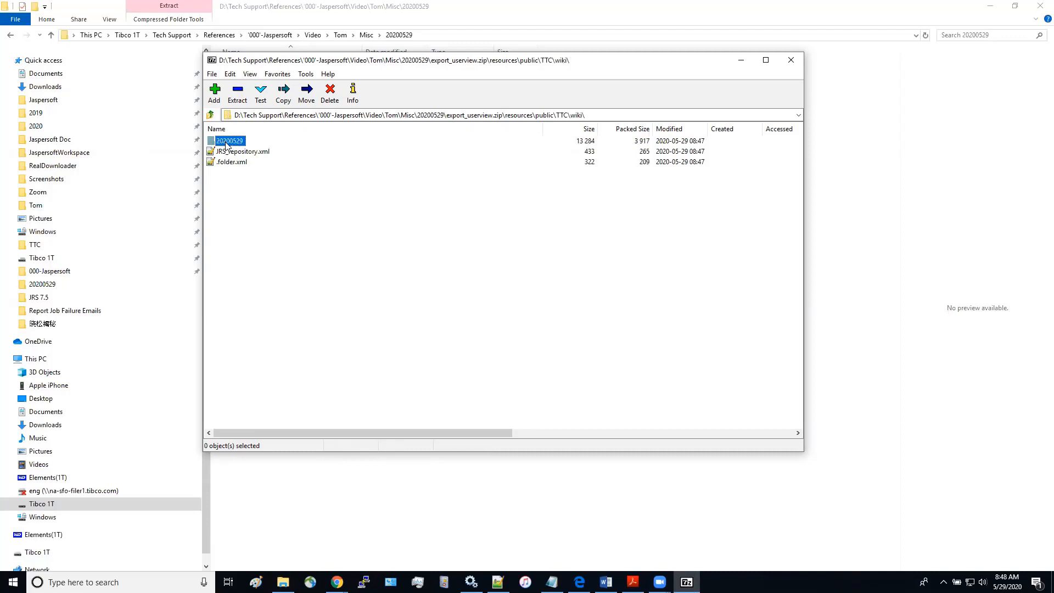
double_click(228, 140)
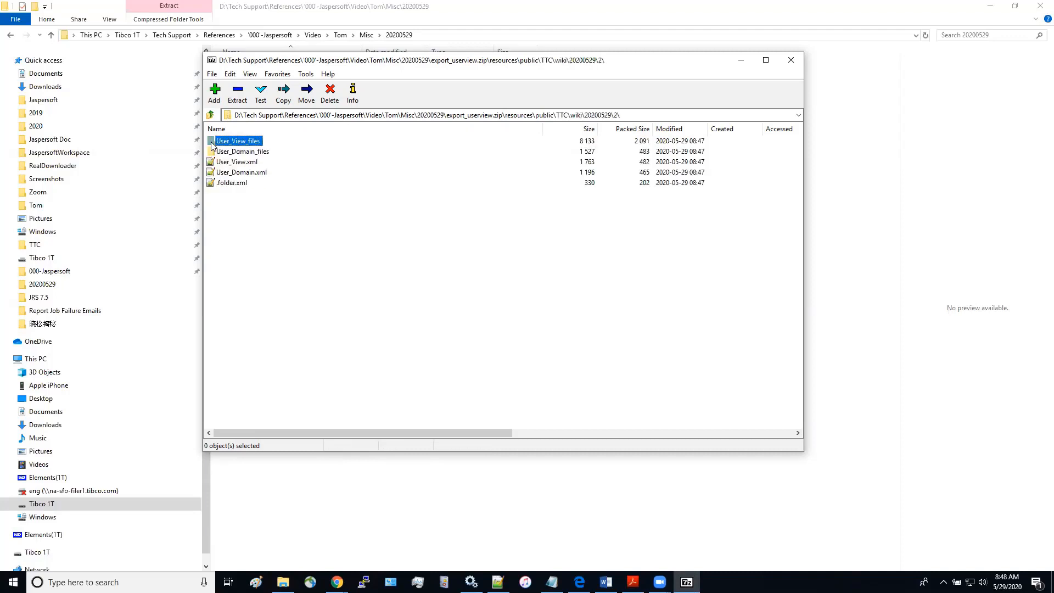
double_click(238, 141)
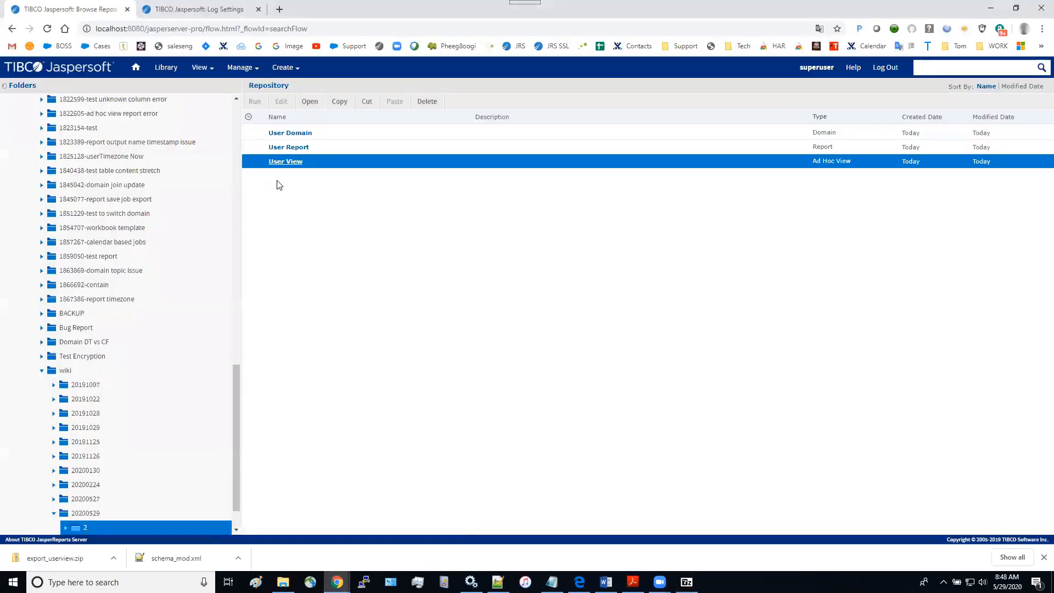
mouse_move(282, 182)
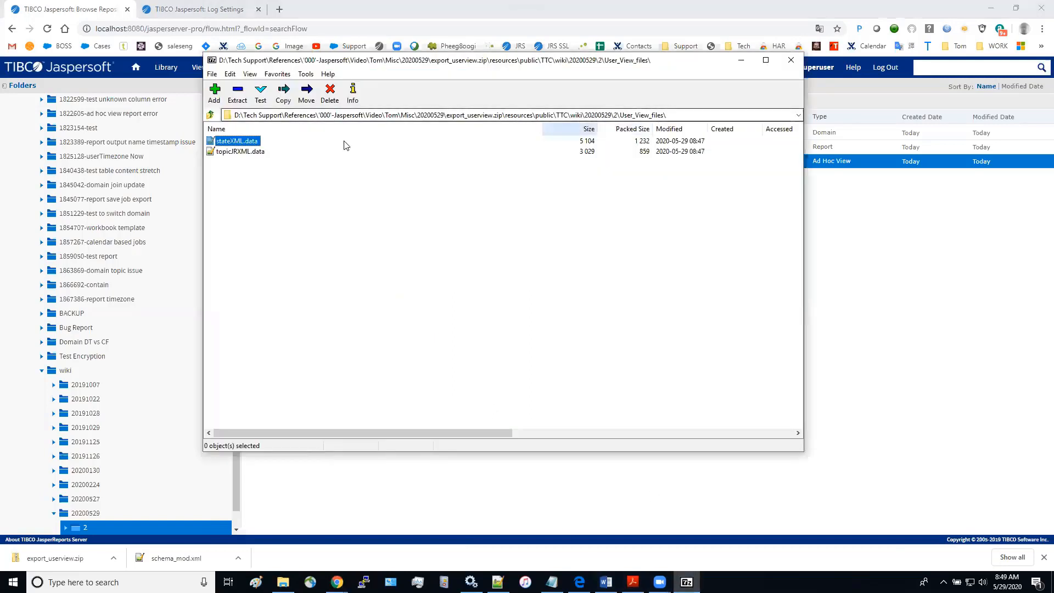
Open topicJRXML.data from User_View_files for editing and maximize it
left_click(241, 151)
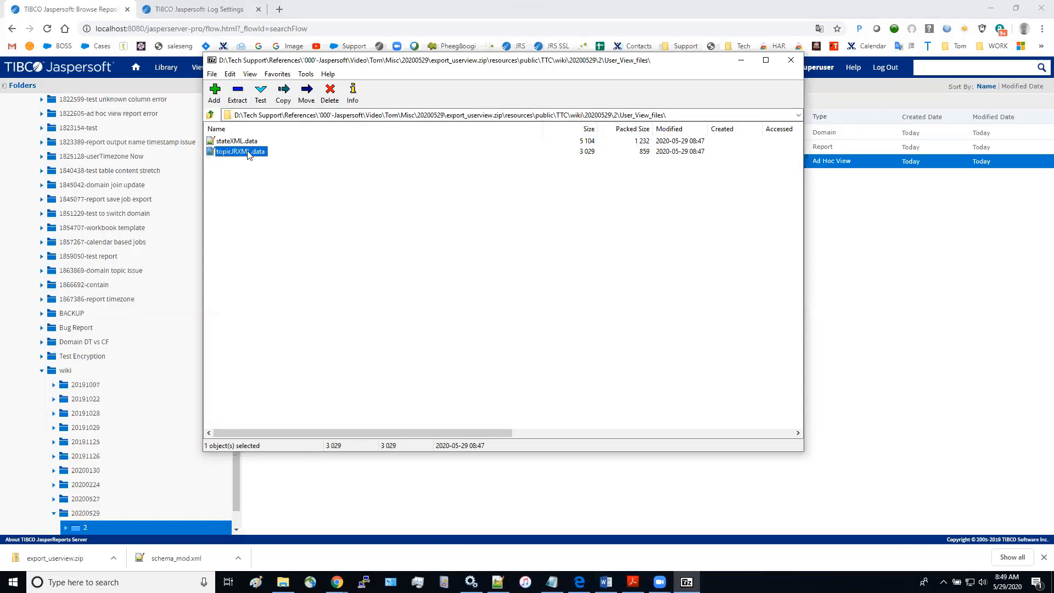
right_click(239, 151)
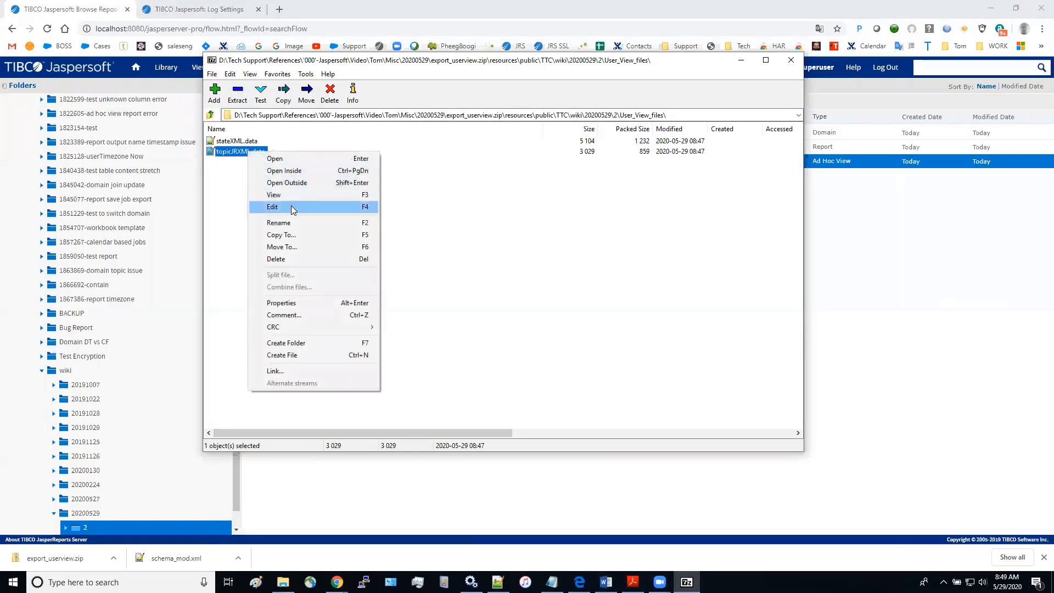
left_click(273, 206)
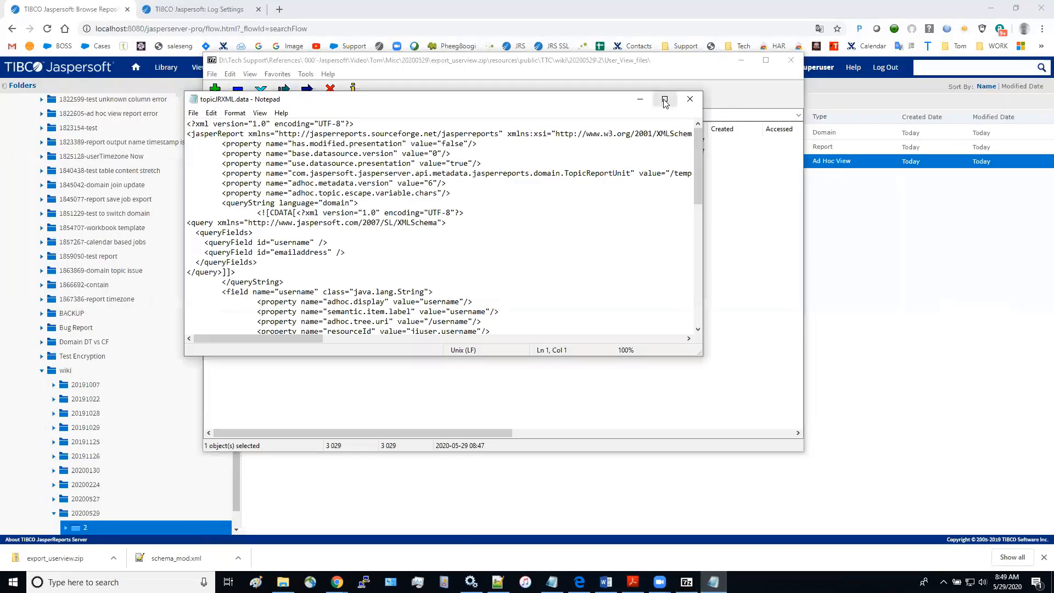
left_click(665, 99)
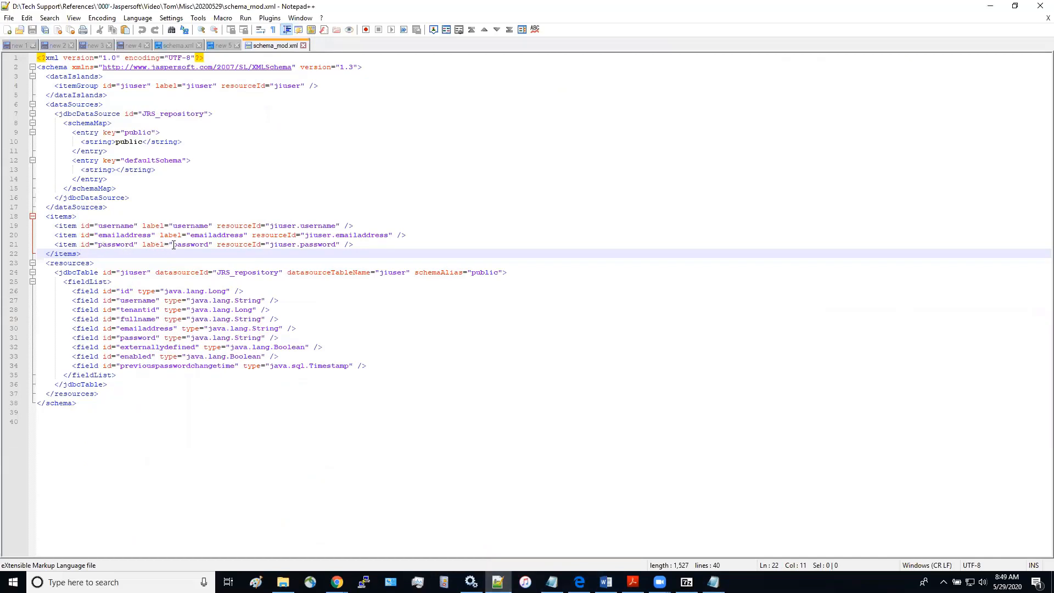
Rename the duplicated emailaddress query field in topicJRXML.data to password
double_click(190, 244)
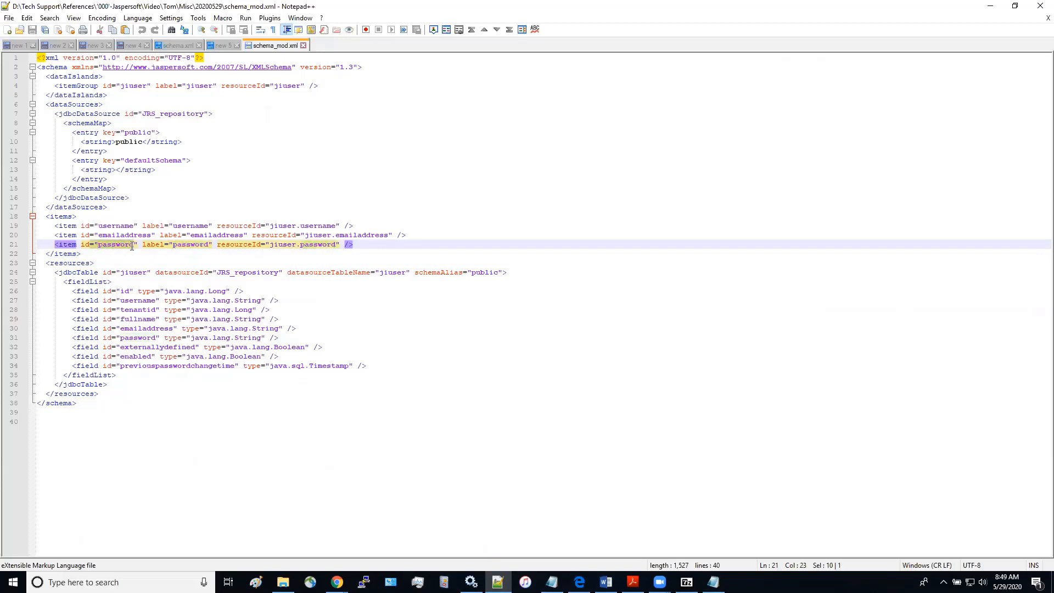
left_click(80, 253)
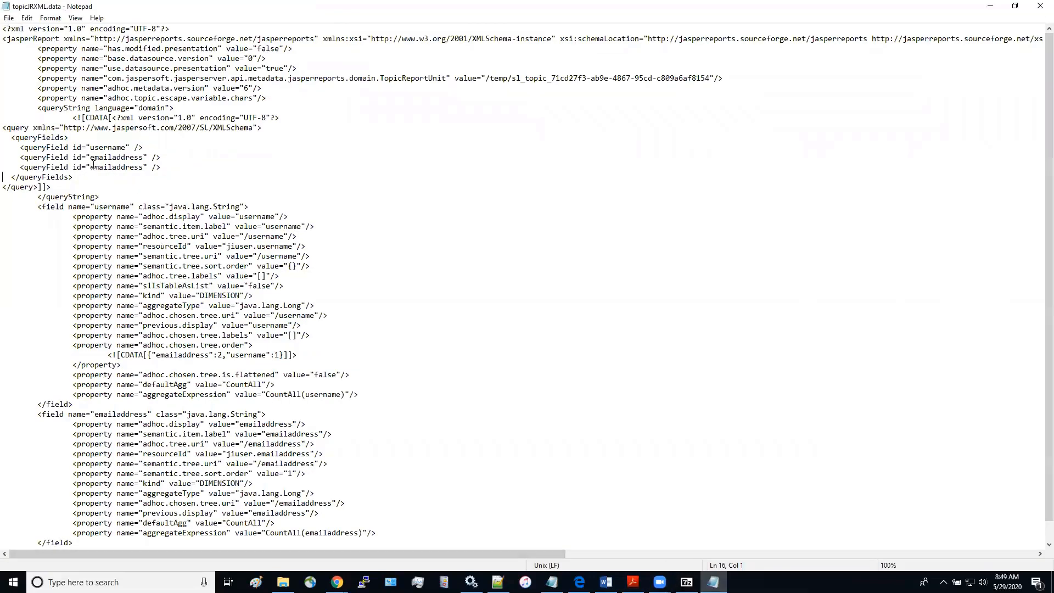
double_click(116, 167)
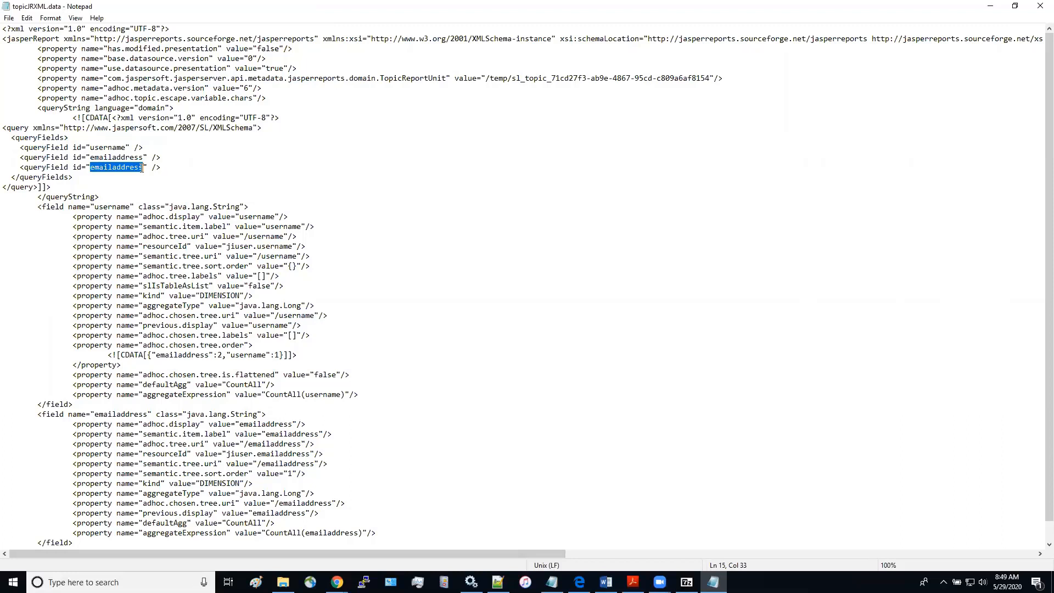
type("password")
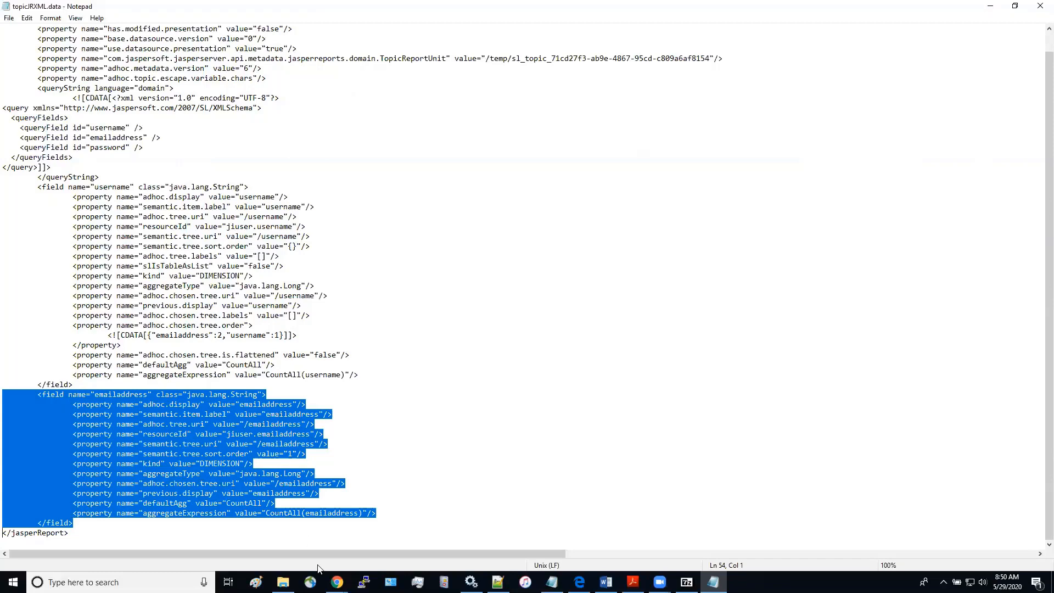
In a new Notepad++ document, replace every emailaddress in the field block with password
left_click(497, 582)
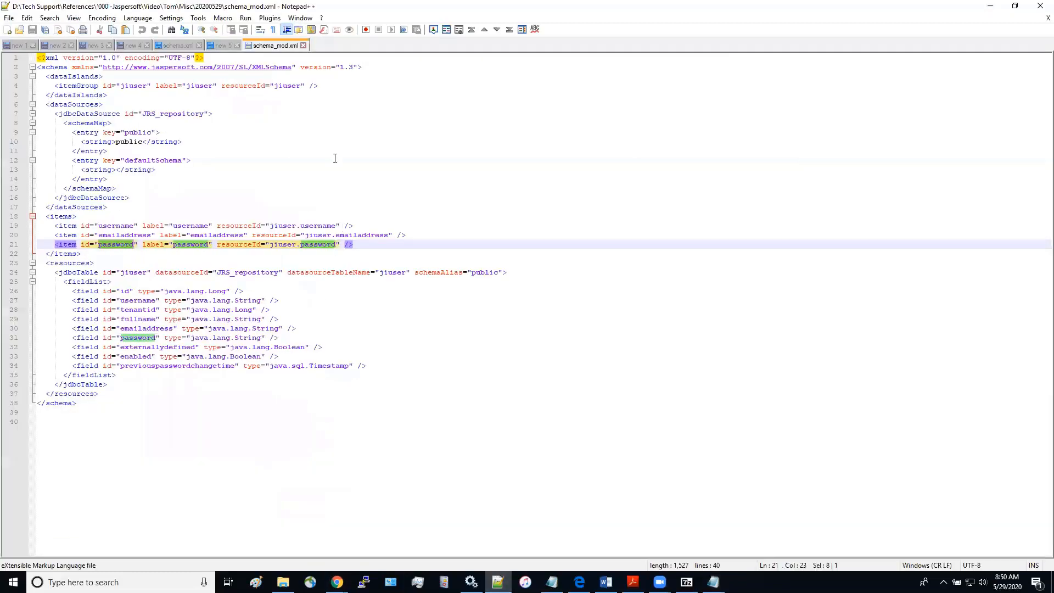
left_click(288, 45)
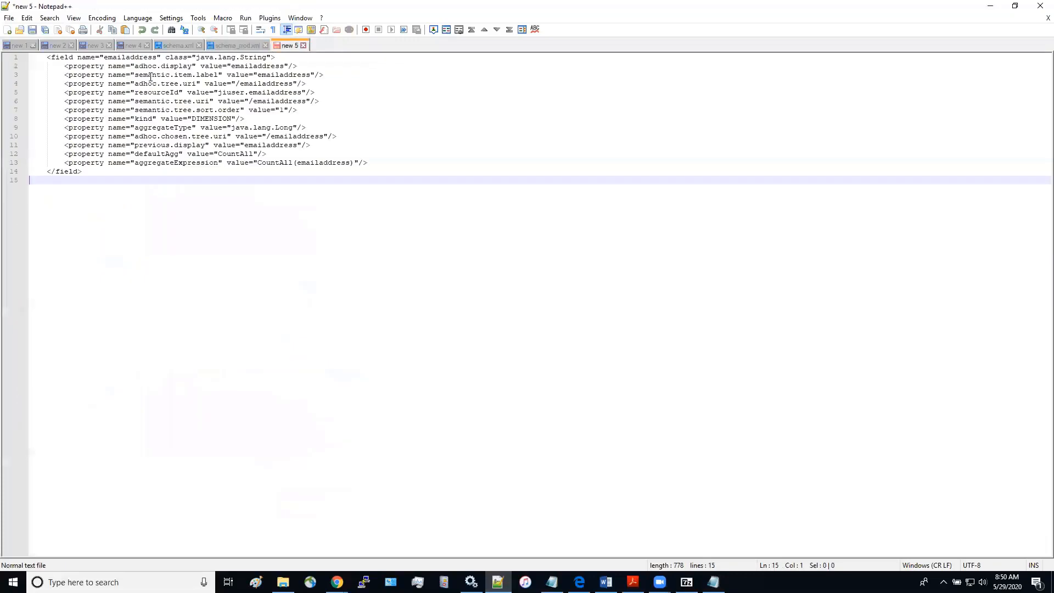
left_click(48, 18)
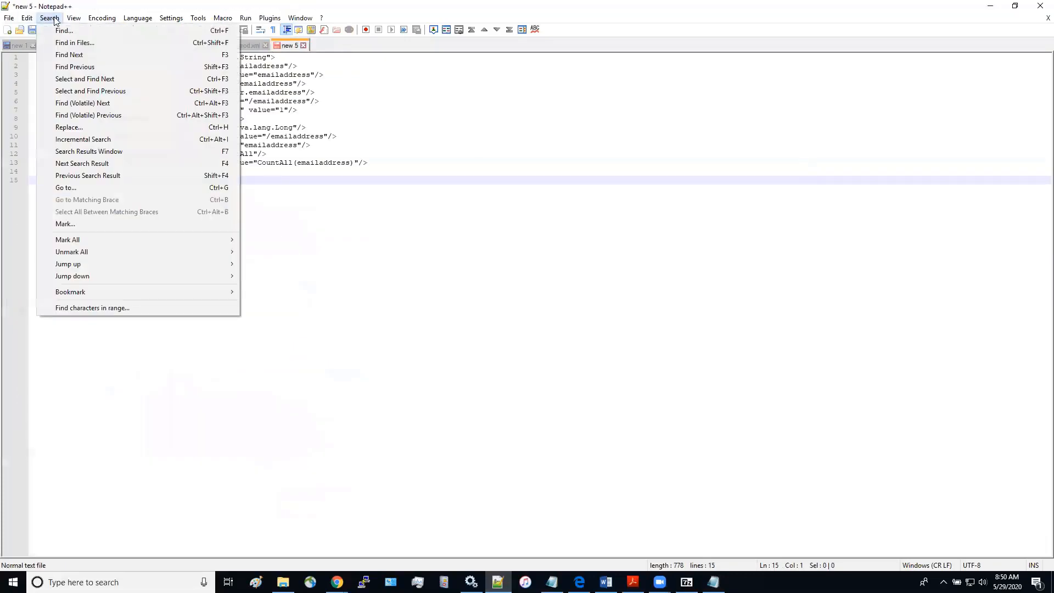
left_click(68, 127)
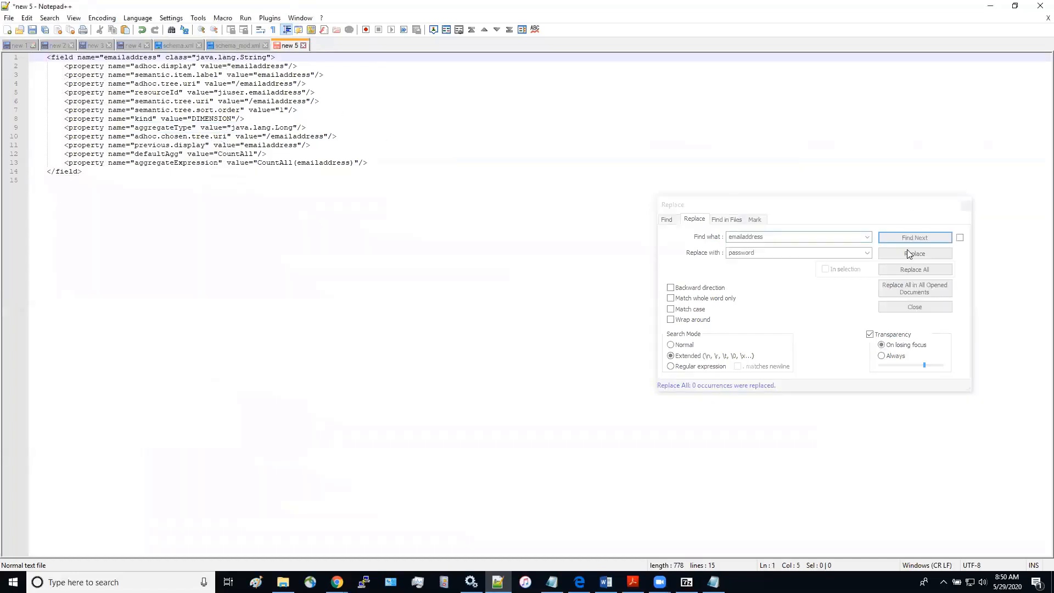
left_click(914, 269)
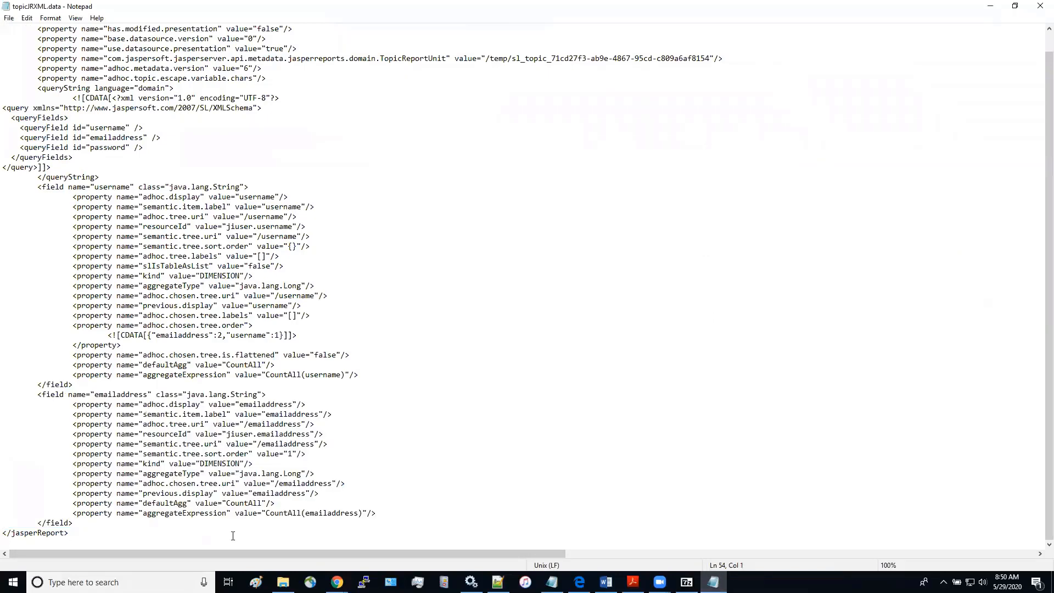
Add the password field block at the end of topicJRXML.data and close the file
scroll("down", 3)
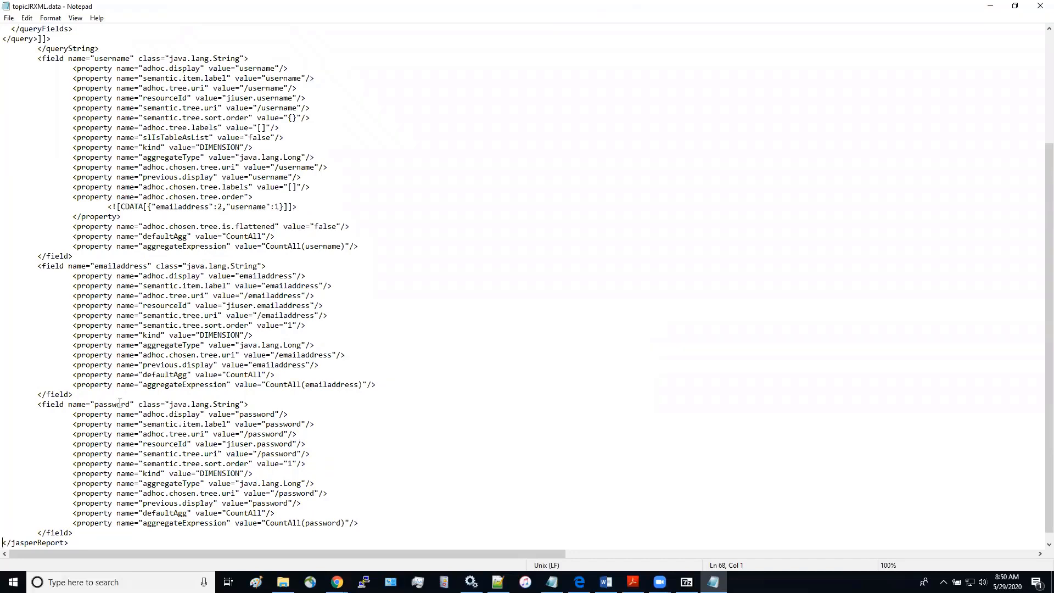
left_click(9, 18)
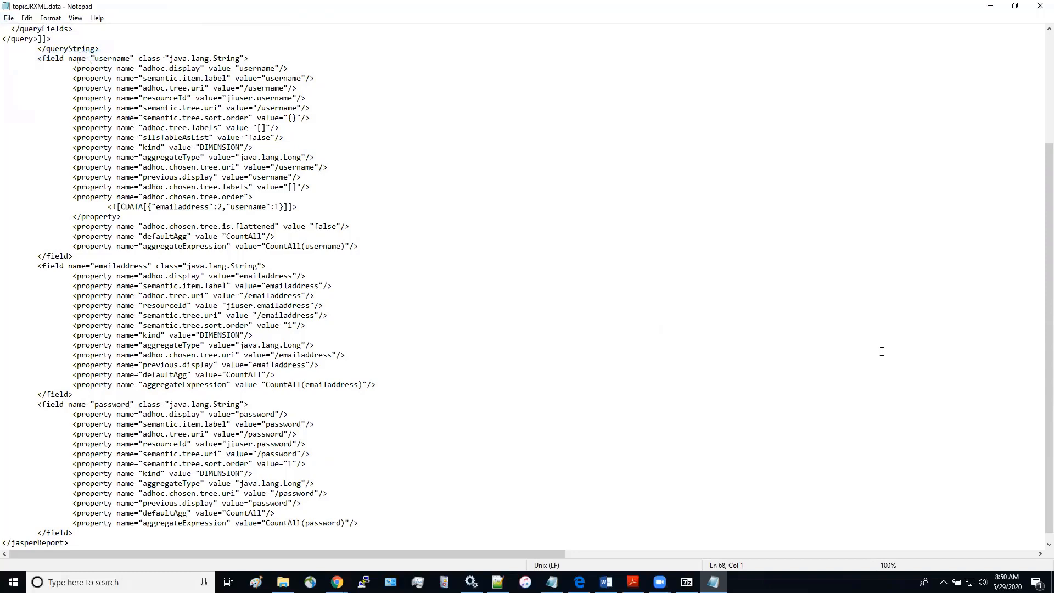
left_click(913, 269)
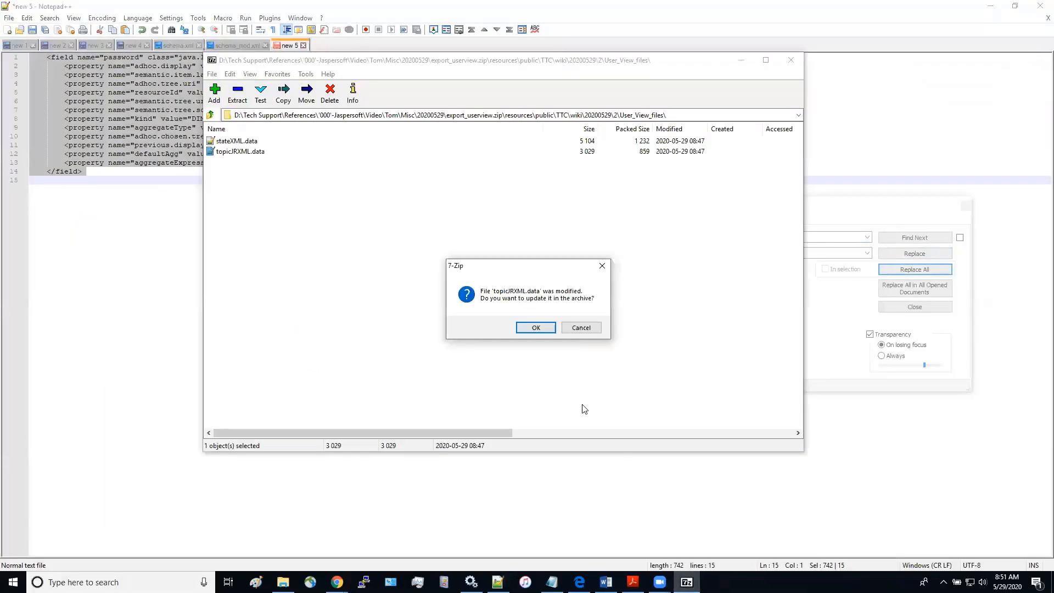
Update the archive with the modified topicJRXML.data, verify the password field, and close 7-Zip
left_click(536, 328)
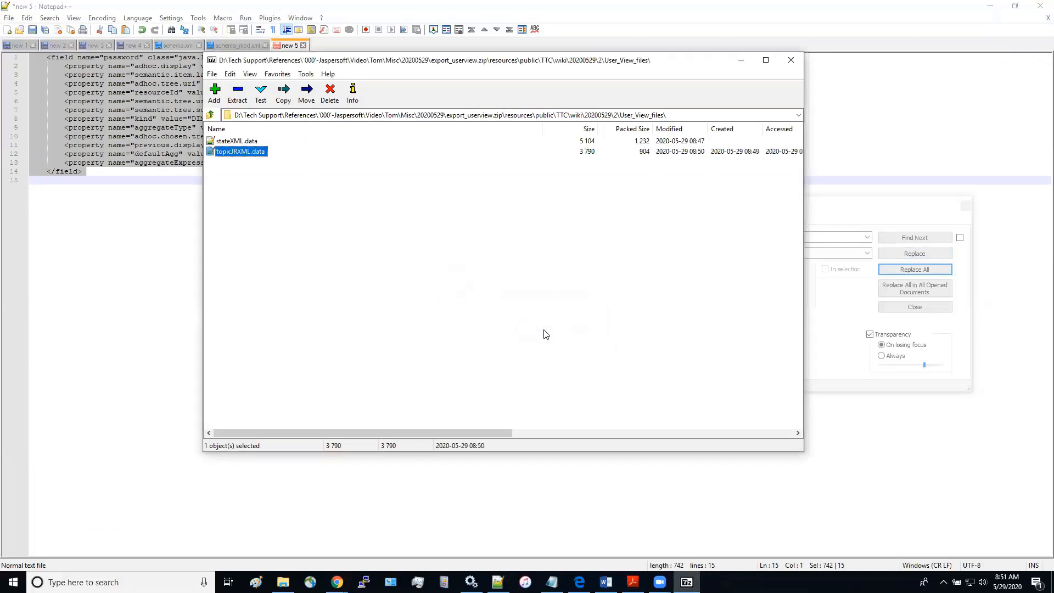
mouse_move(256, 151)
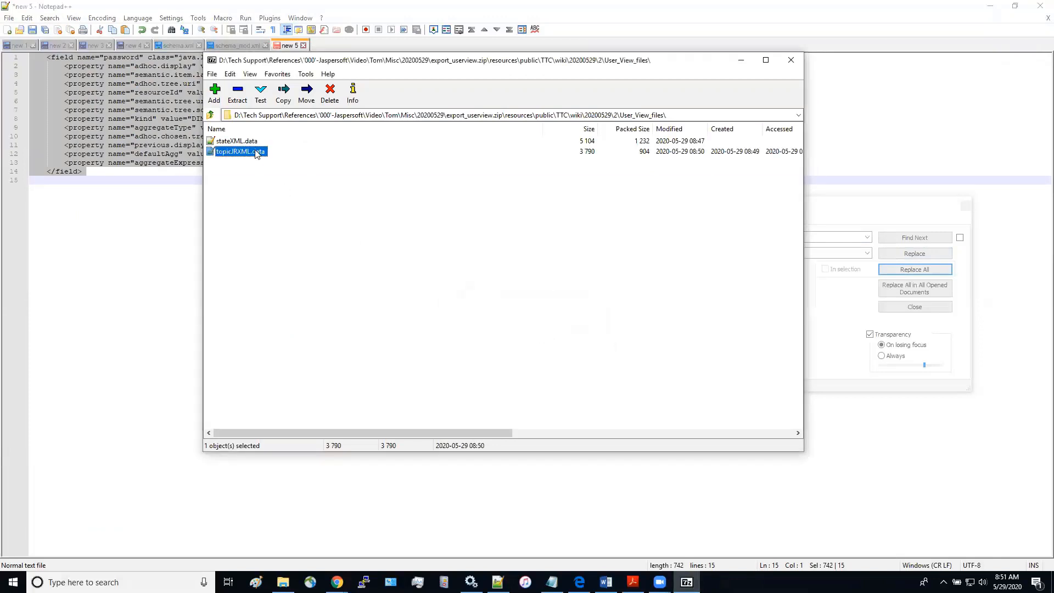
double_click(238, 151)
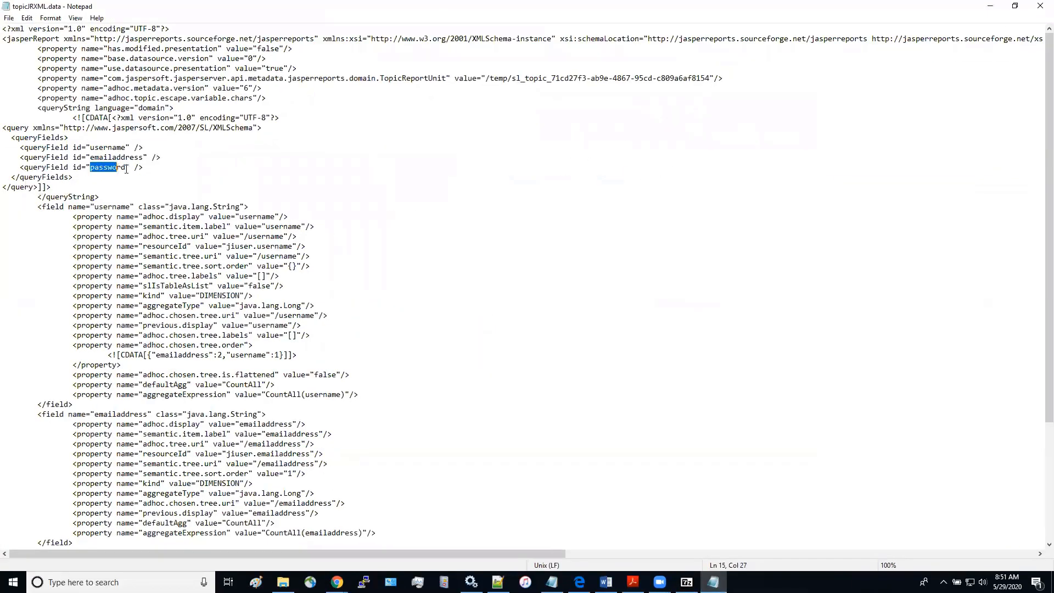
scroll("down", 3)
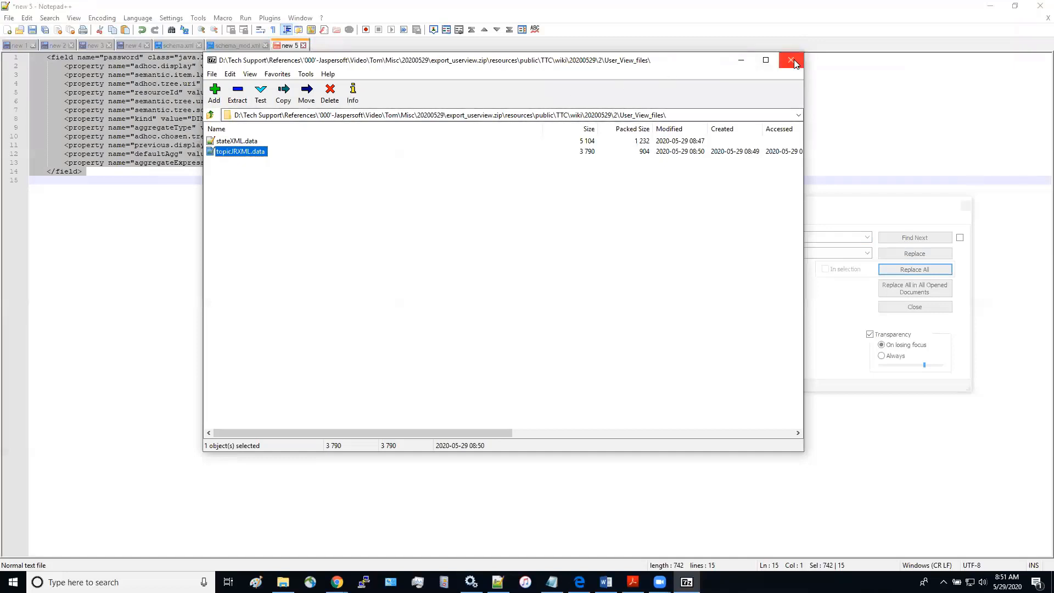
left_click(792, 60)
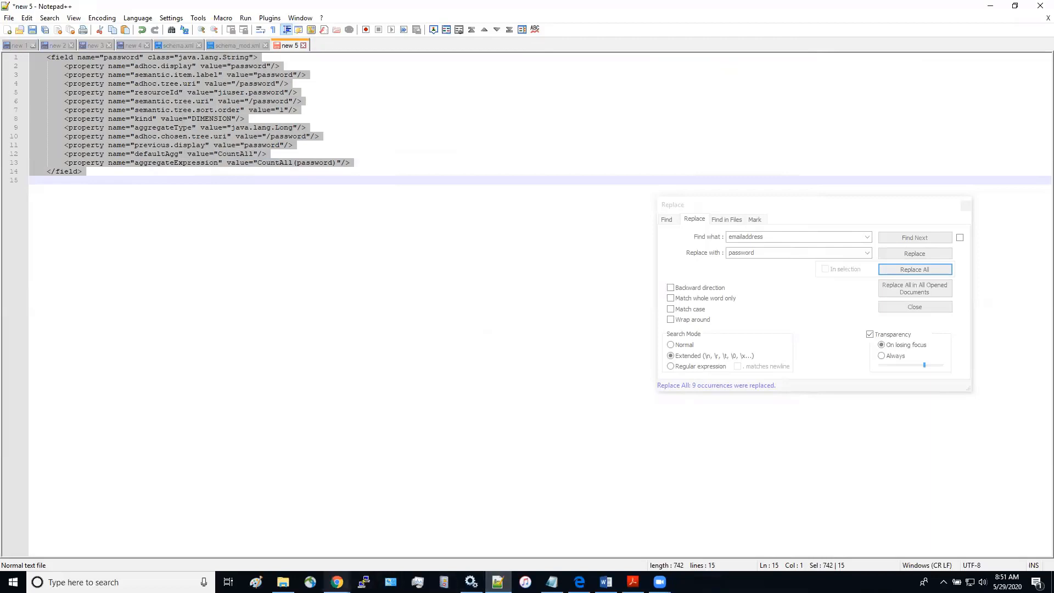
Select export_userview.zip in the 20200529 folder to confirm its 8:51 AM modification time
left_click(282, 582)
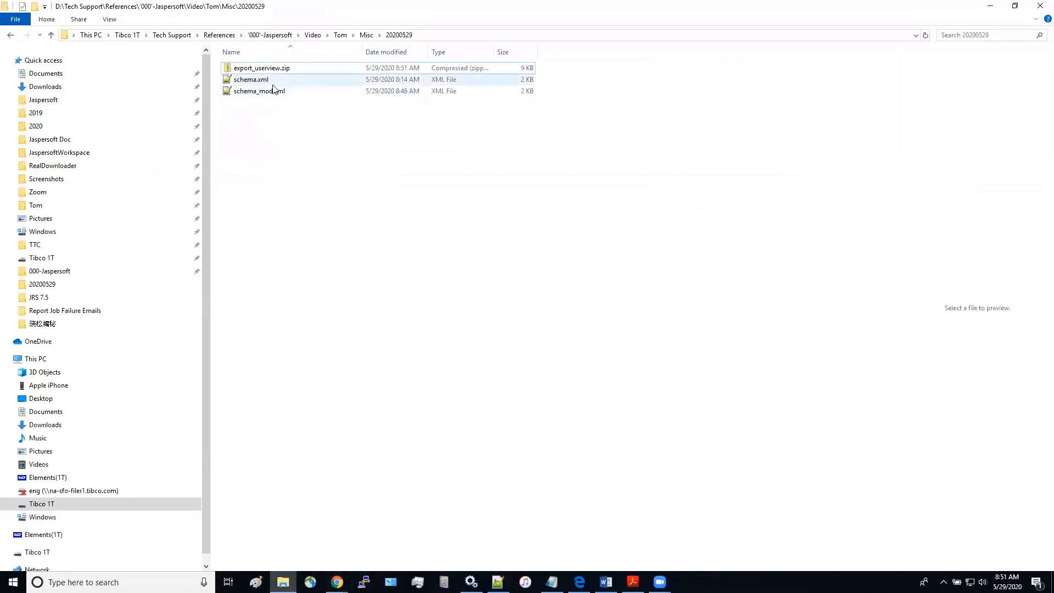
left_click(261, 68)
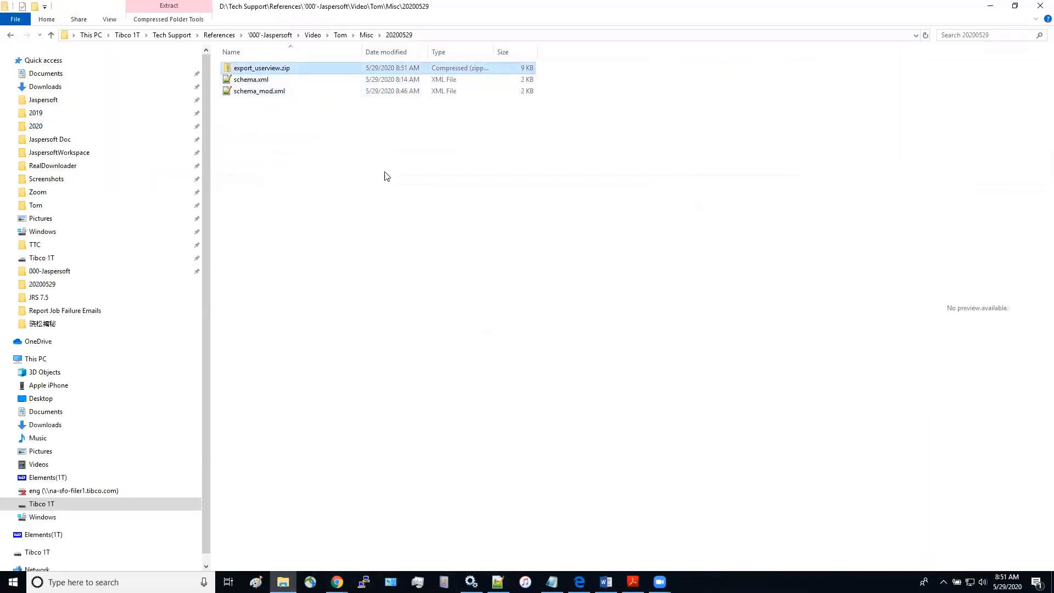
mouse_move(416, 231)
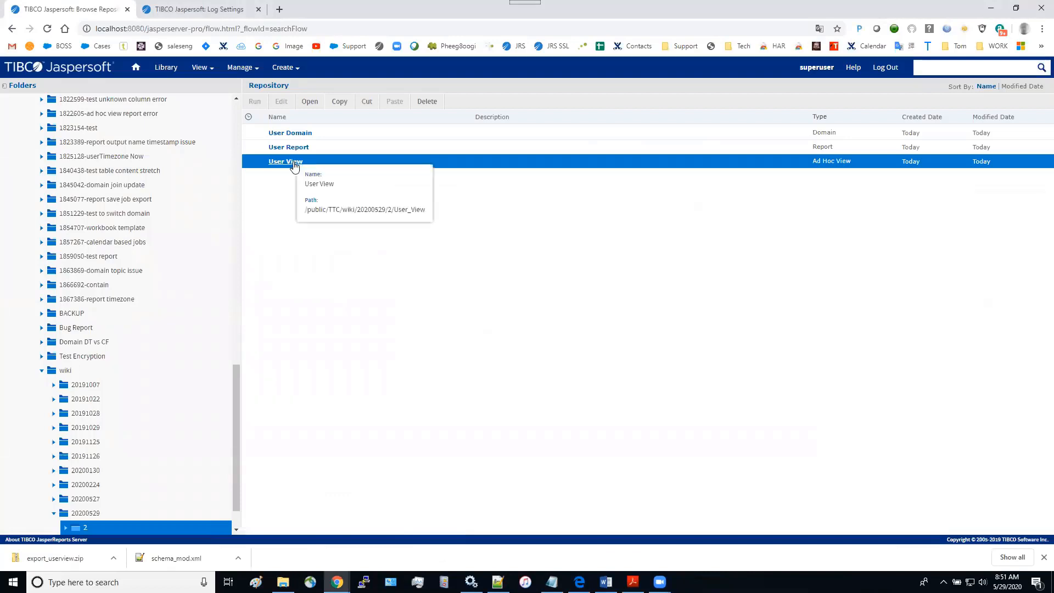
Reach the server's Import page from the repository via Server Settings
right_click(285, 160)
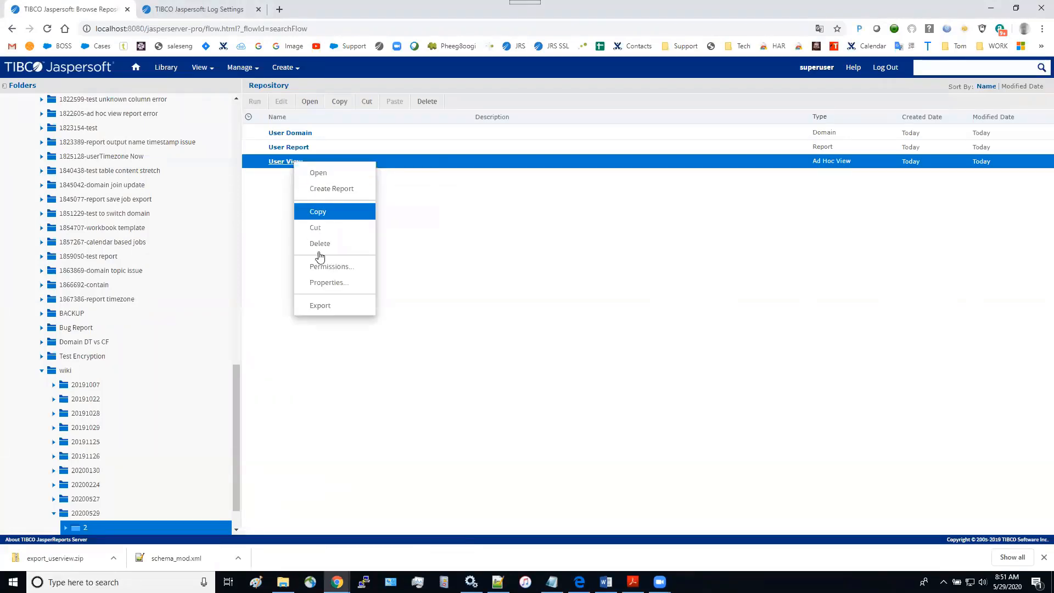
left_click(240, 67)
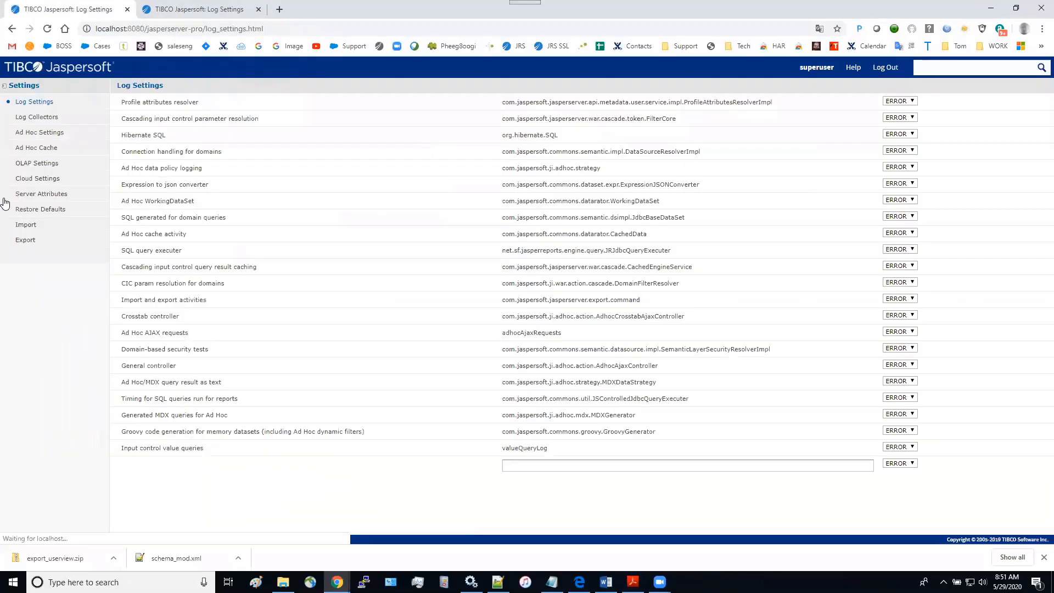
left_click(26, 225)
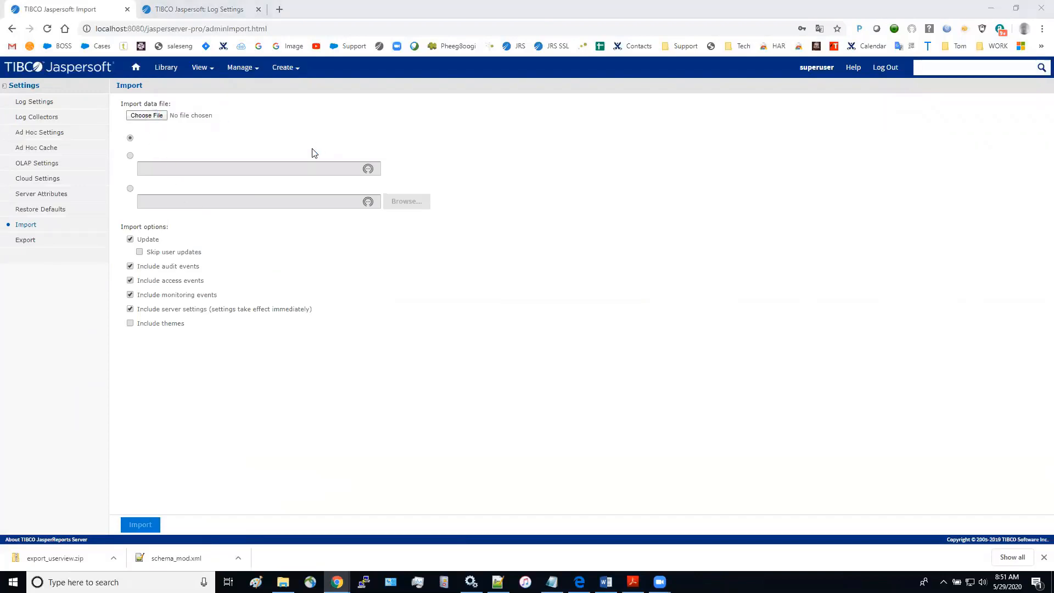
Import export_userview.zip with audit, access, monitoring and server settings options off
left_click(146, 116)
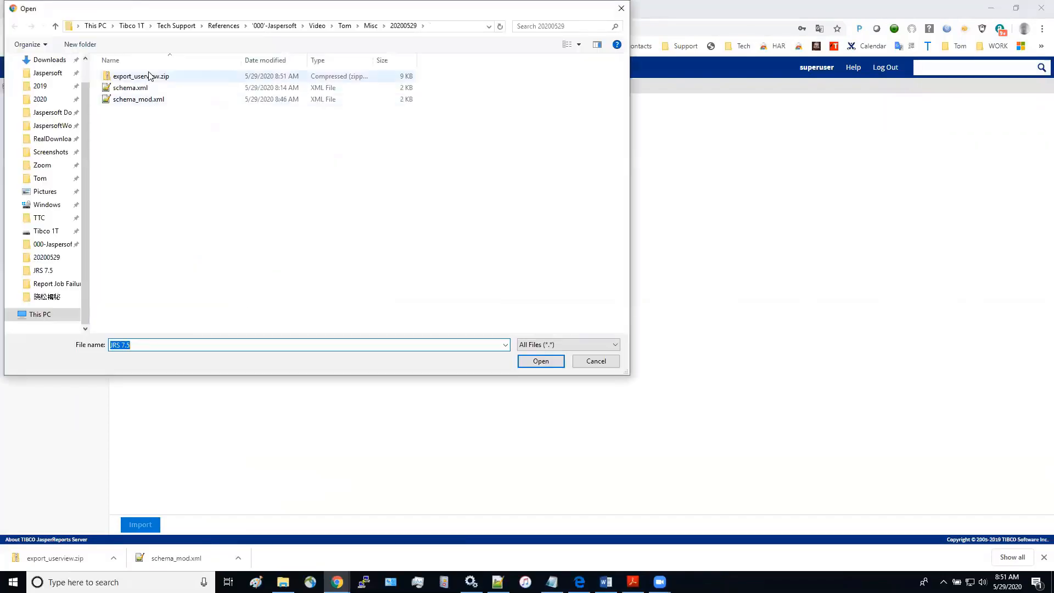
left_click(141, 75)
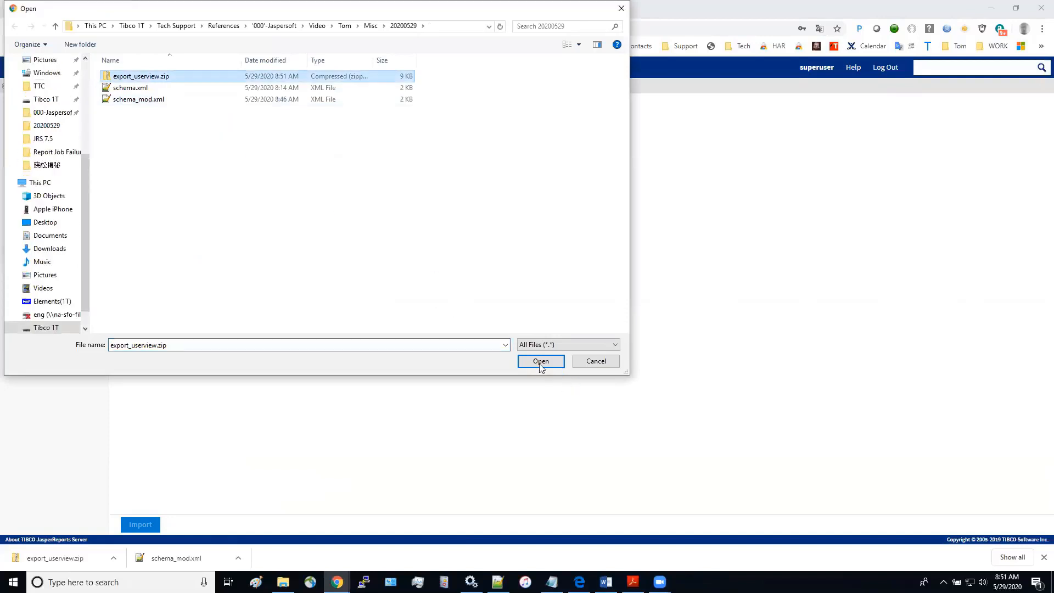
left_click(540, 362)
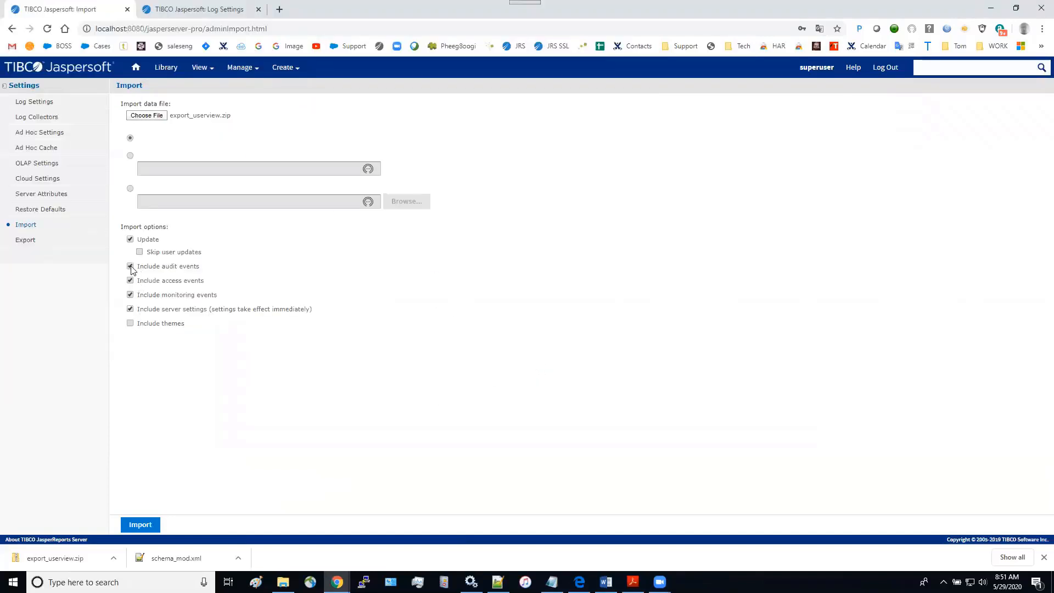
left_click(129, 308)
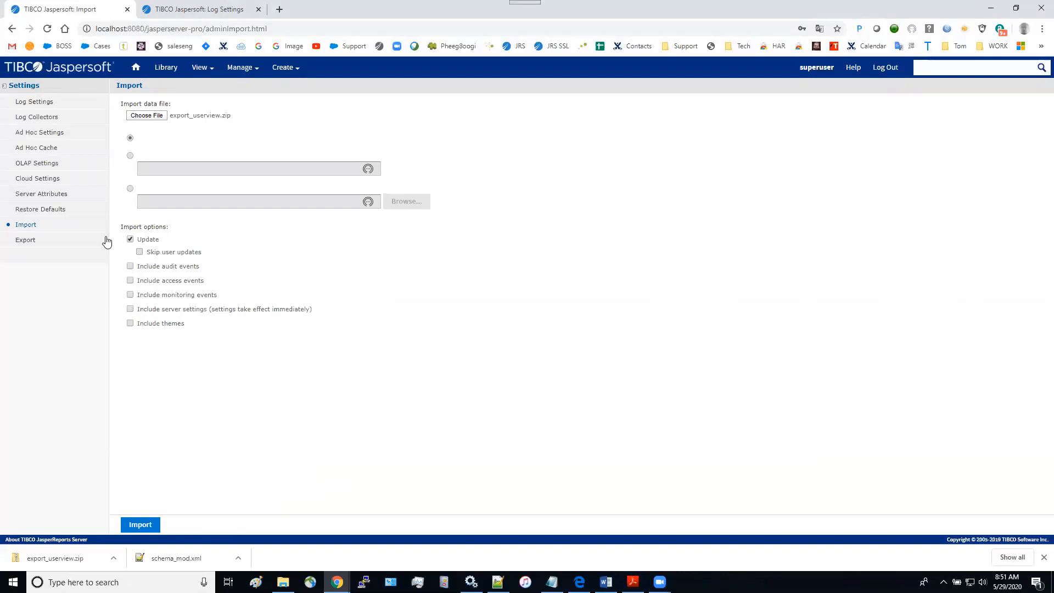
left_click(140, 525)
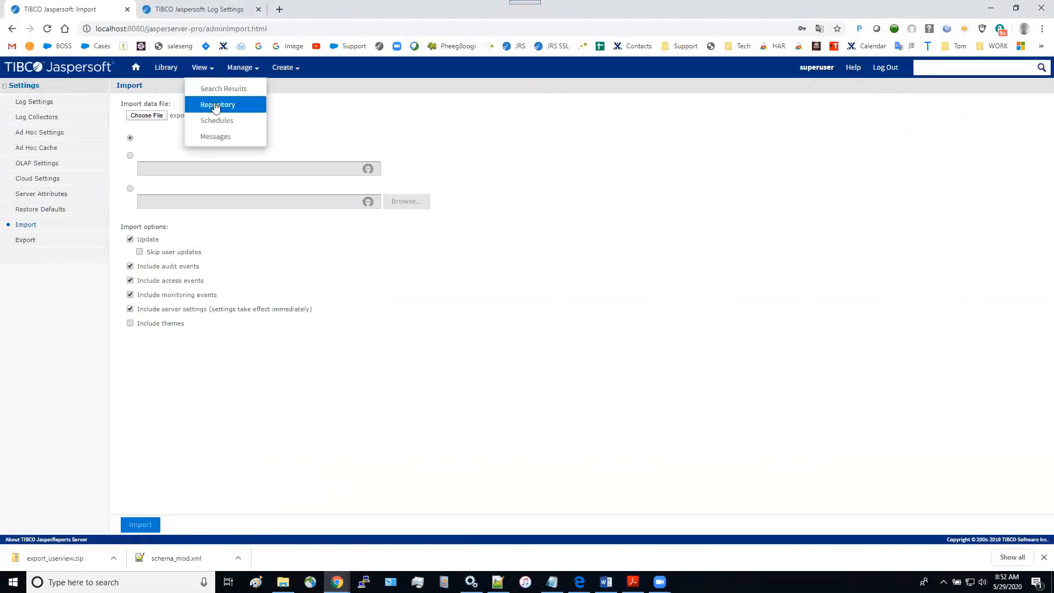
Add the password field as a column in the User View ad hoc view
left_click(218, 104)
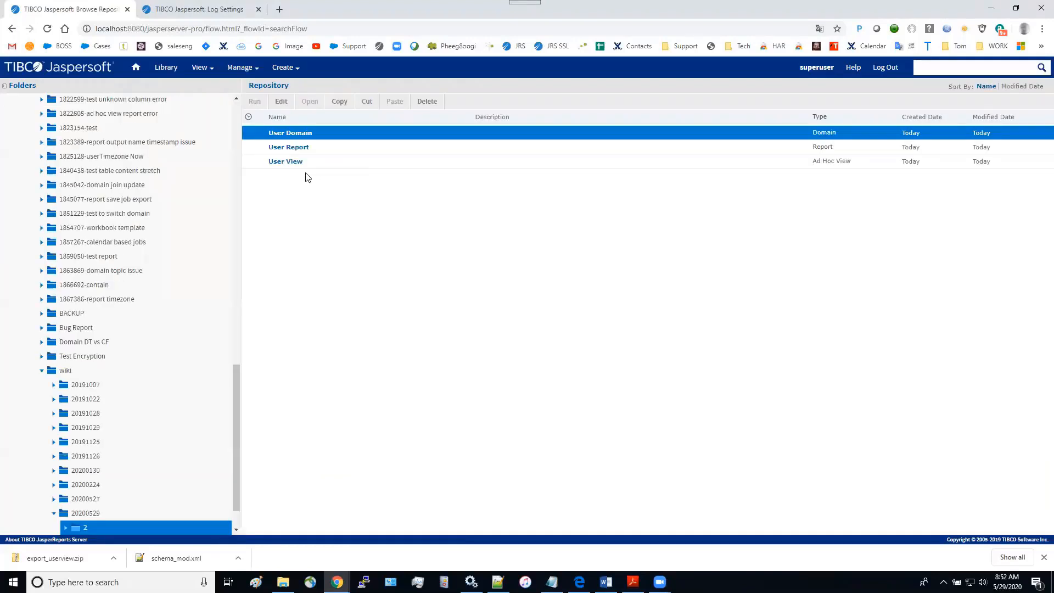
double_click(285, 160)
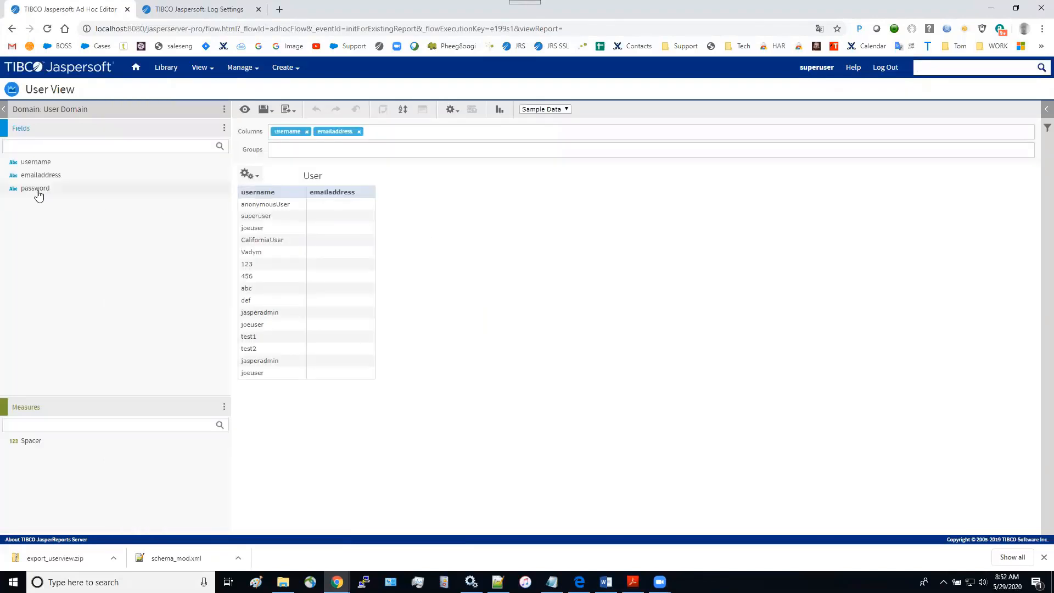
double_click(36, 188)
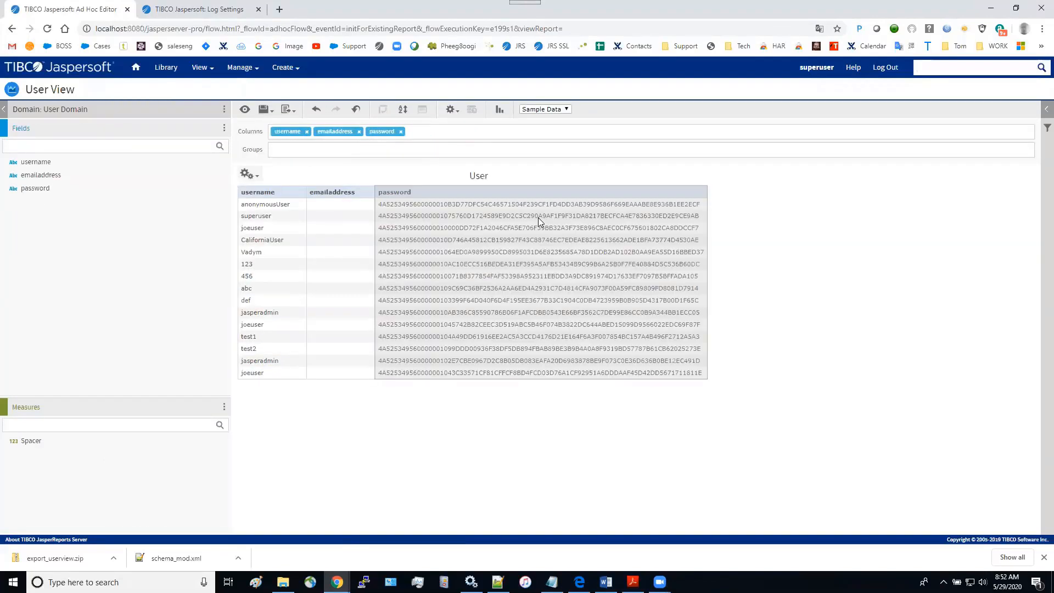
Save User View over the existing ad hoc view and dismiss the success message
left_click(262, 109)
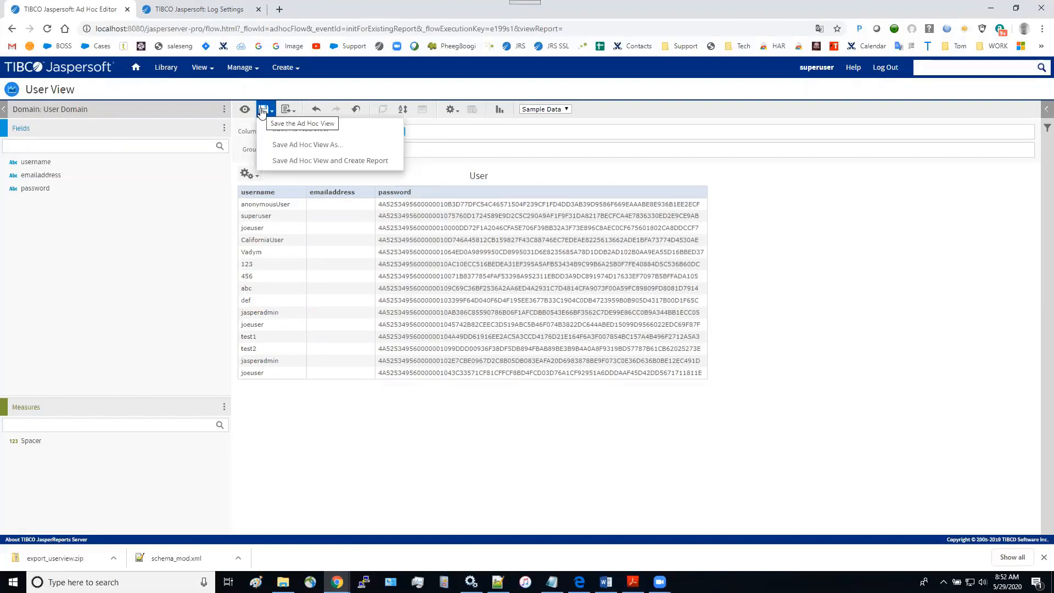
mouse_move(307, 144)
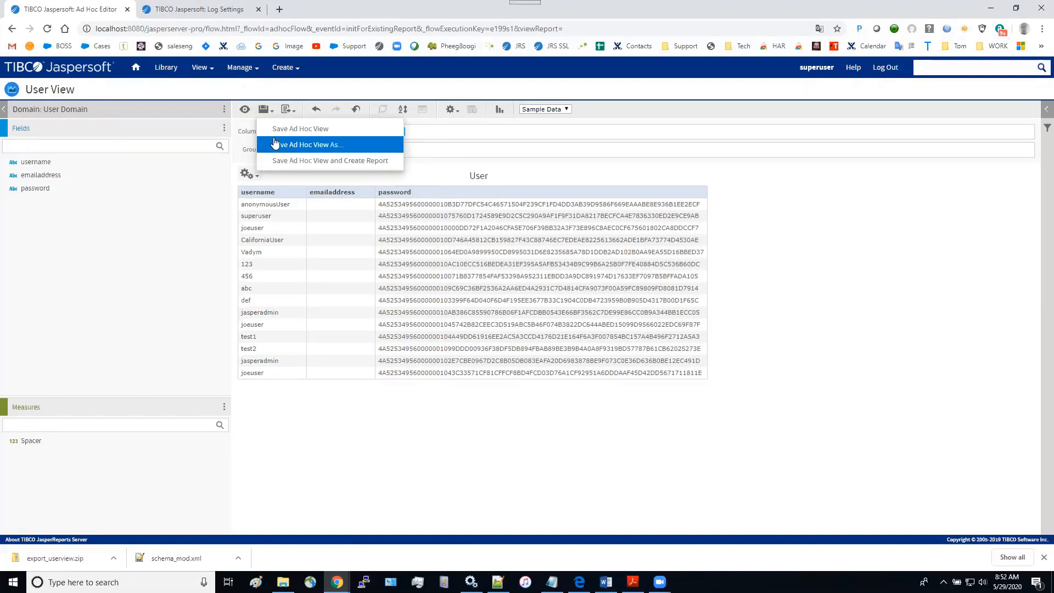
left_click(307, 144)
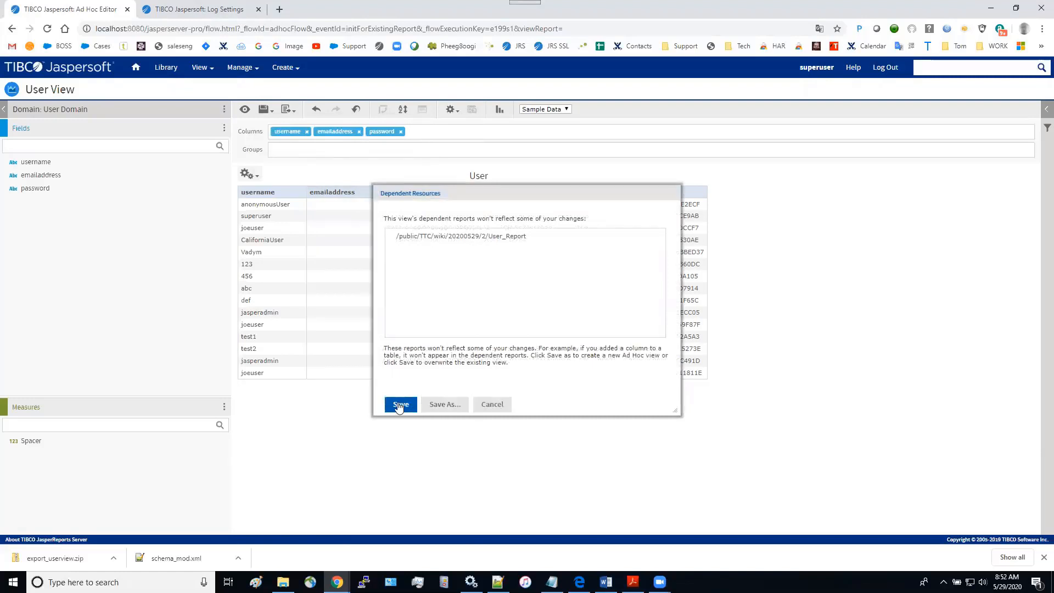
left_click(400, 404)
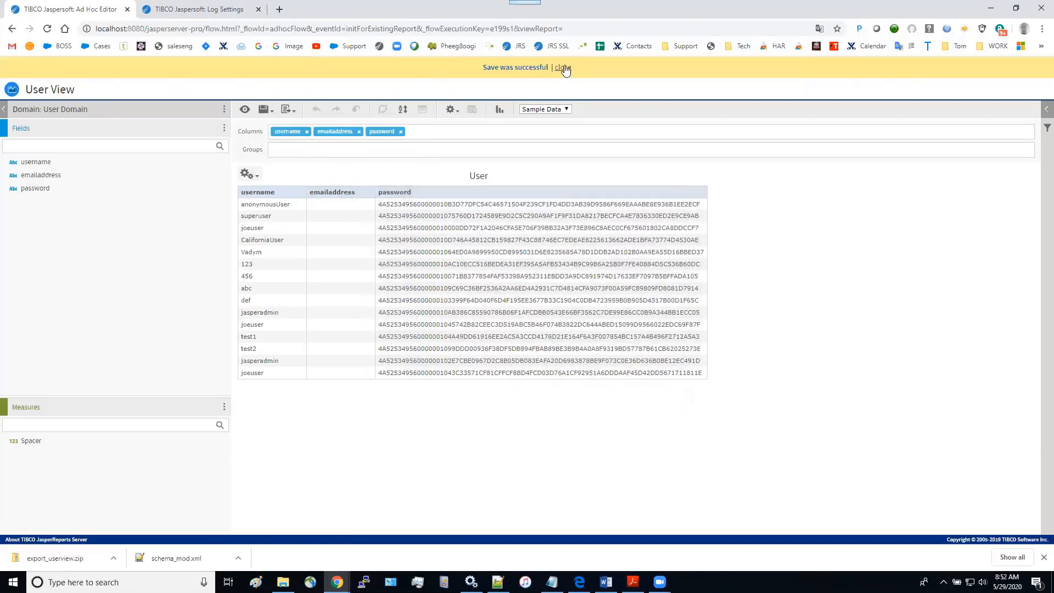
left_click(561, 68)
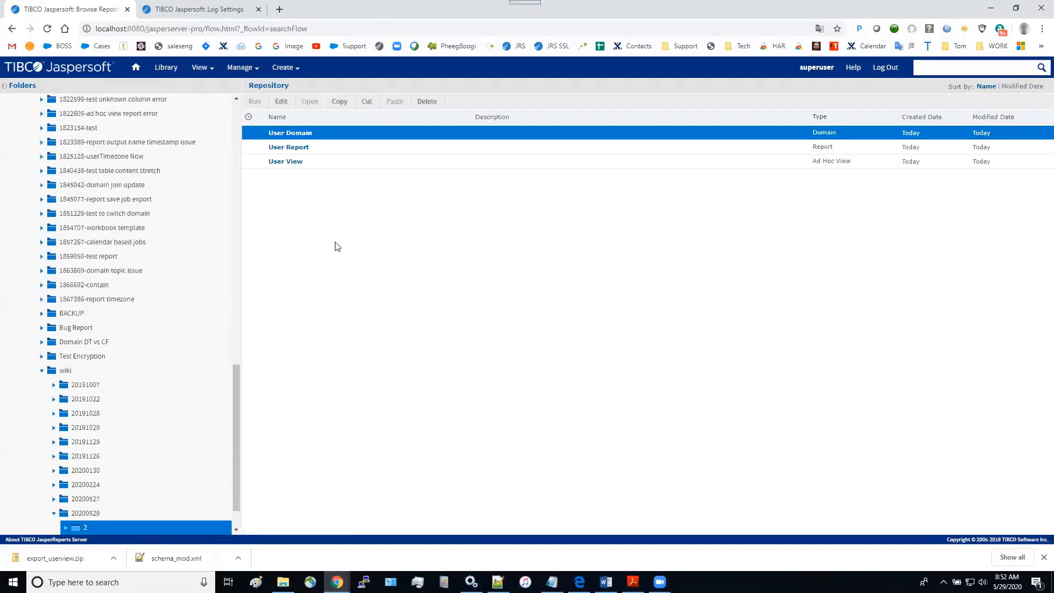
double_click(286, 160)
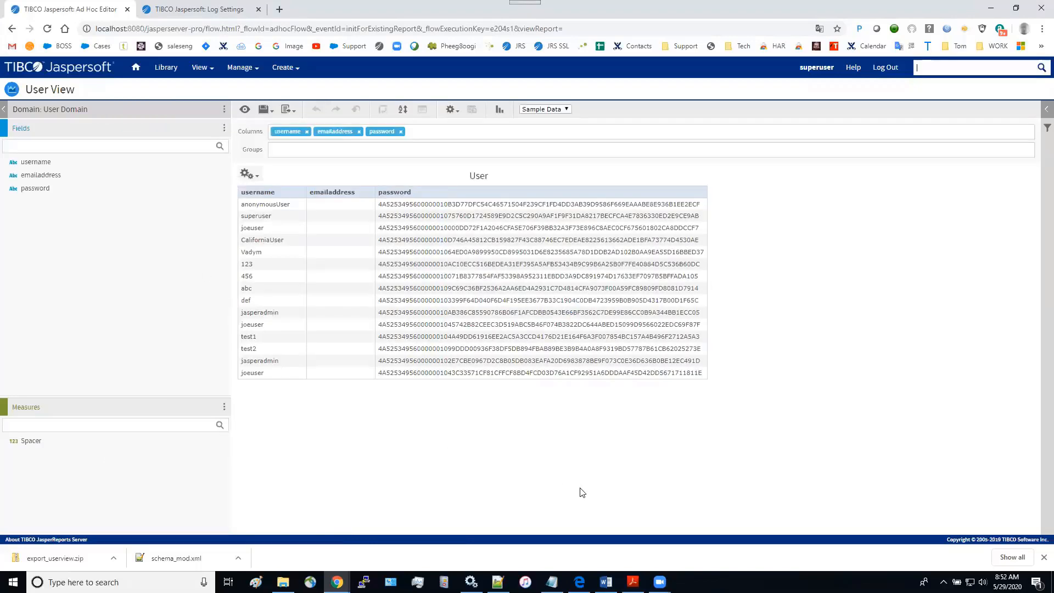
mouse_move(558, 469)
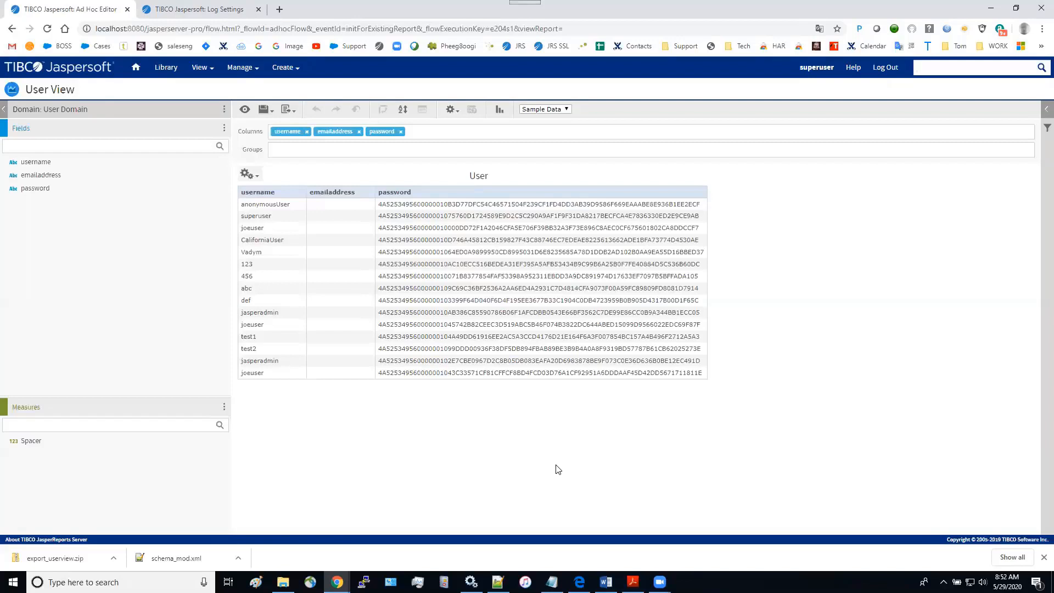
mouse_move(600, 517)
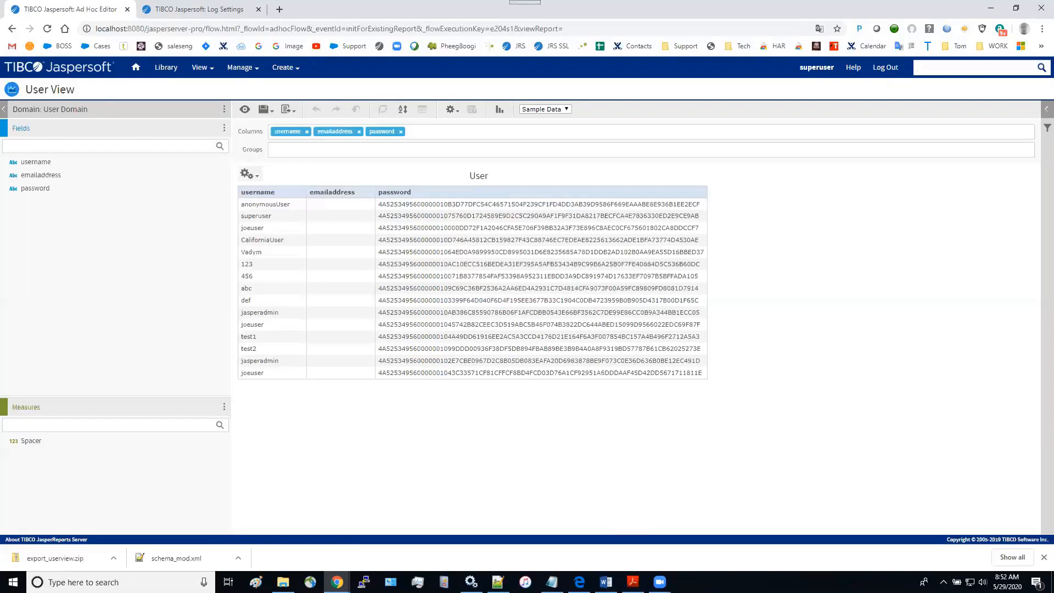
Navigate the user guide via Chapter 8 and Chapter 5 bookmarks to section 5.8, Creating a View from a Domain
left_click(633, 583)
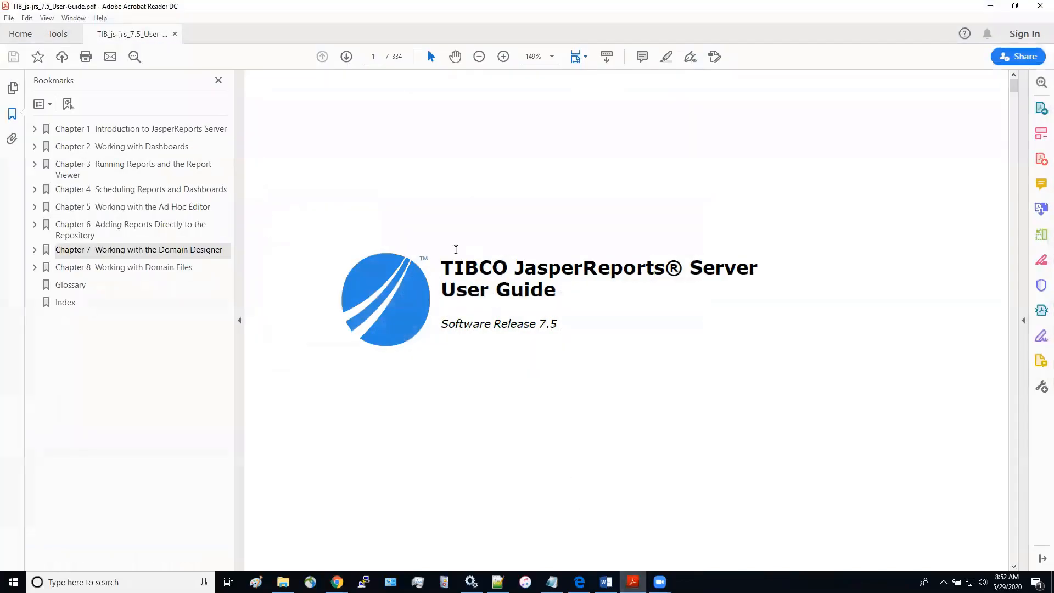
left_click_drag(441, 267, 556, 289)
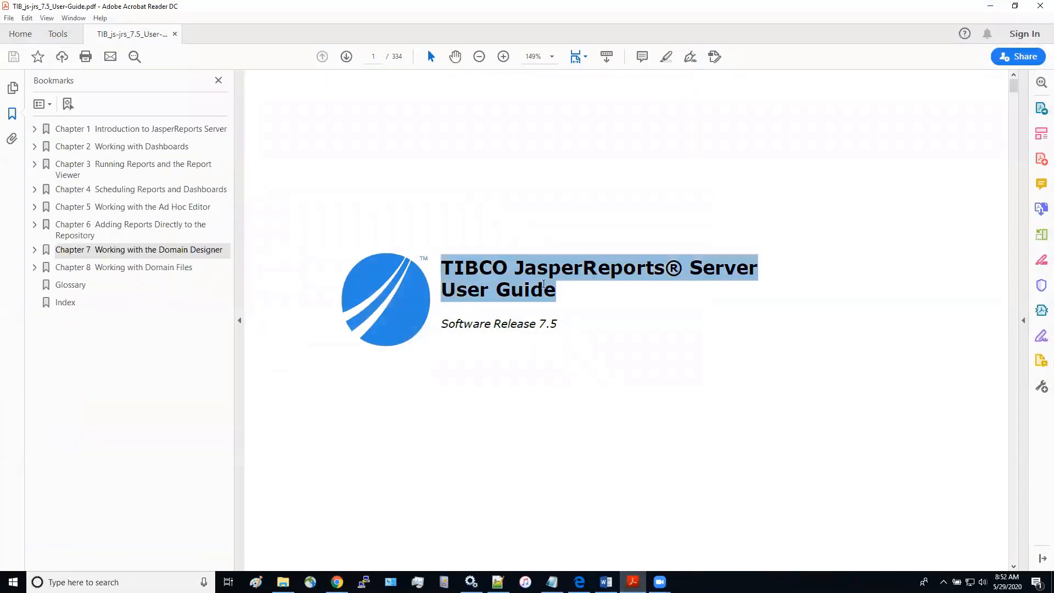
left_click(610, 338)
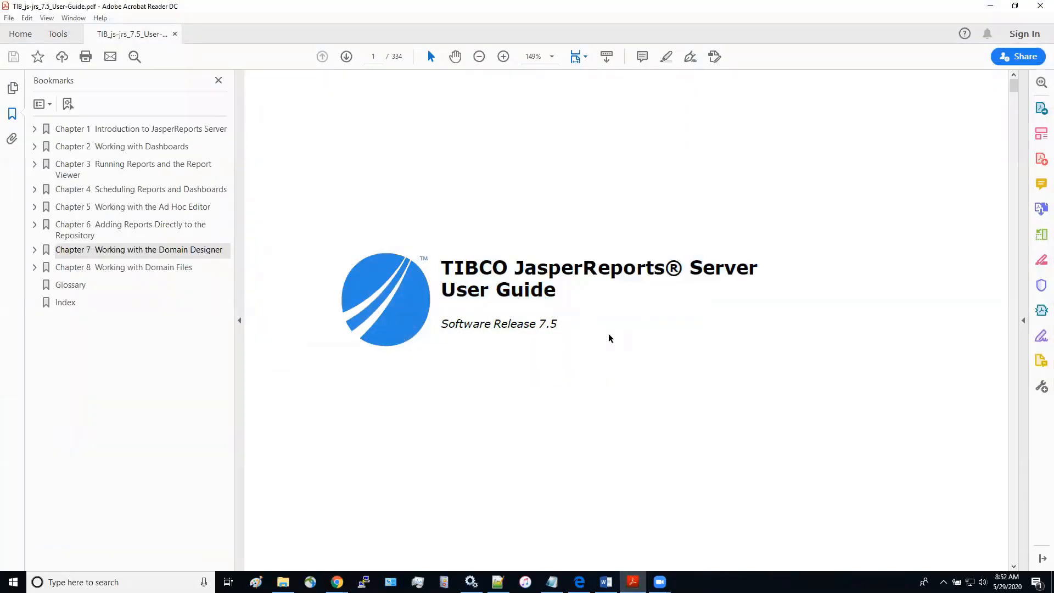
mouse_move(146, 270)
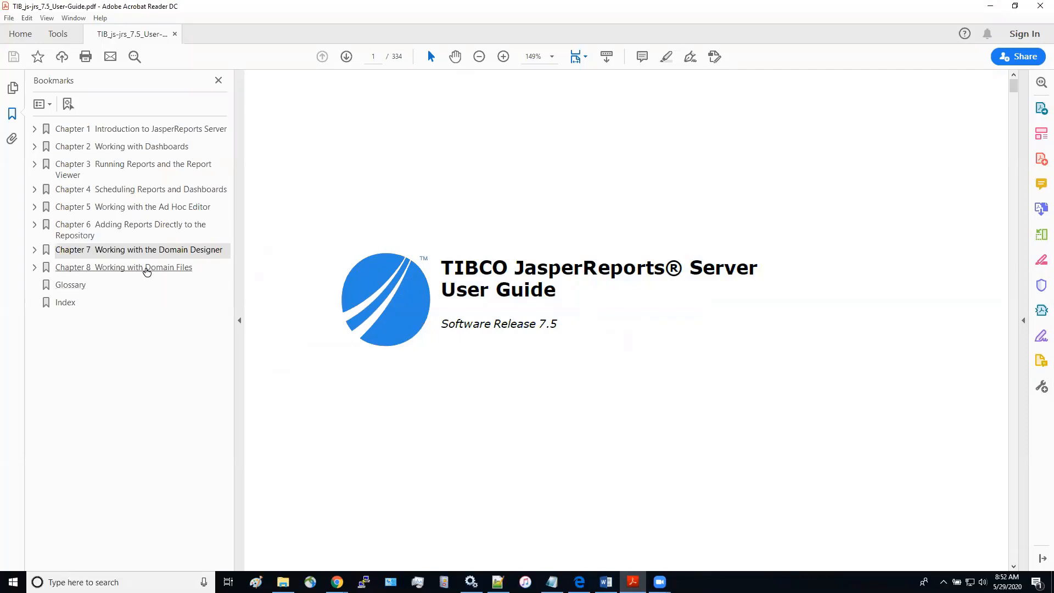
left_click(124, 267)
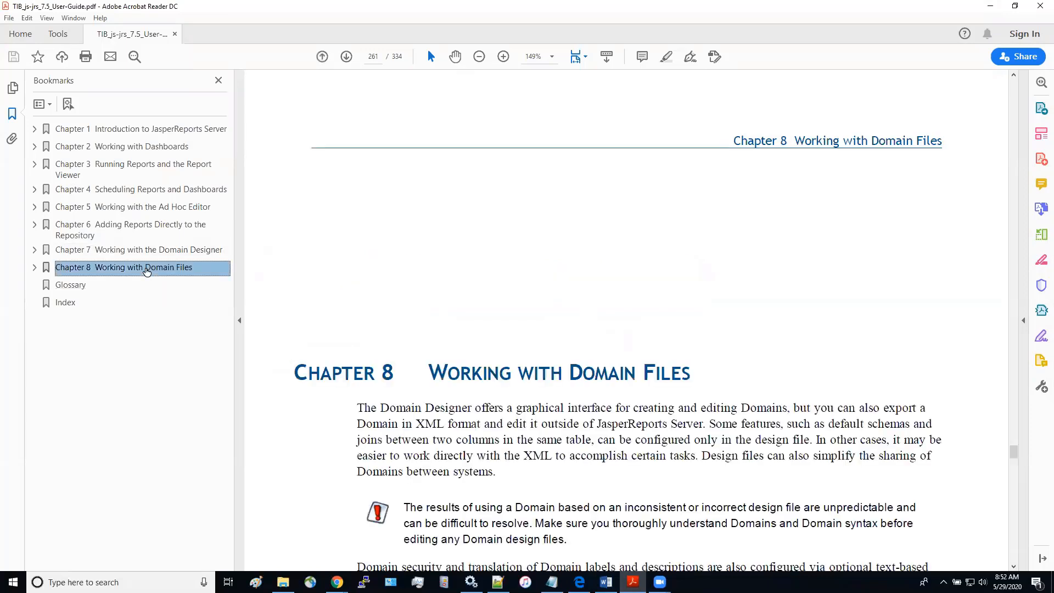
mouse_move(302, 284)
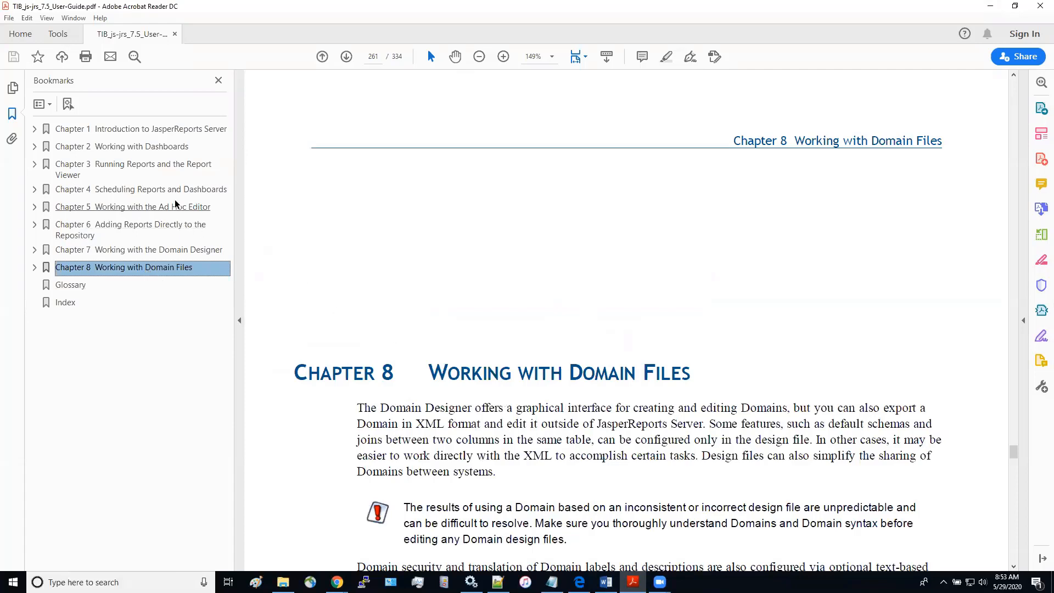
left_click(133, 206)
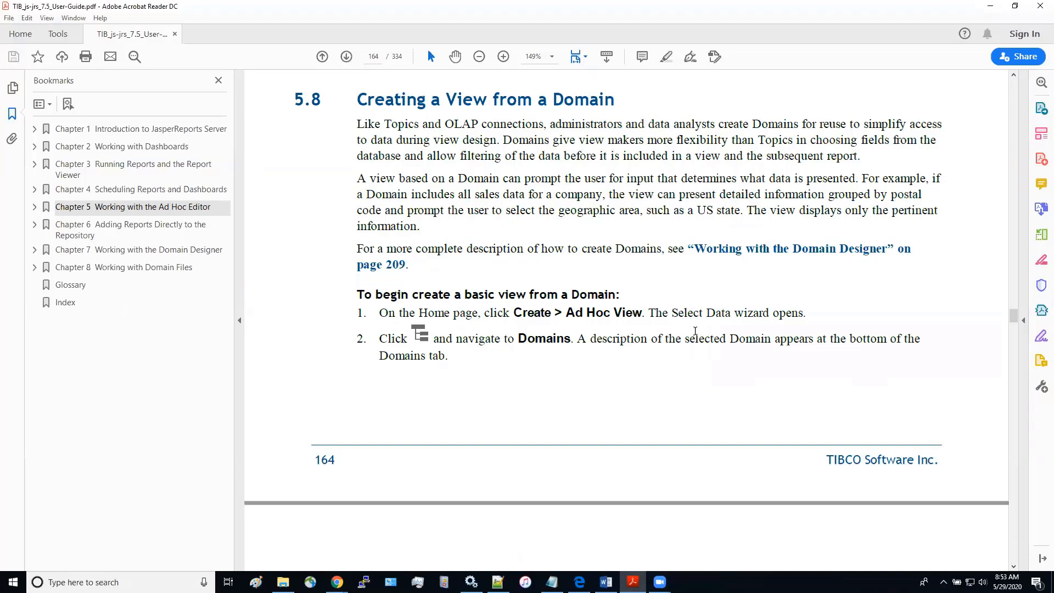
mouse_move(502, 29)
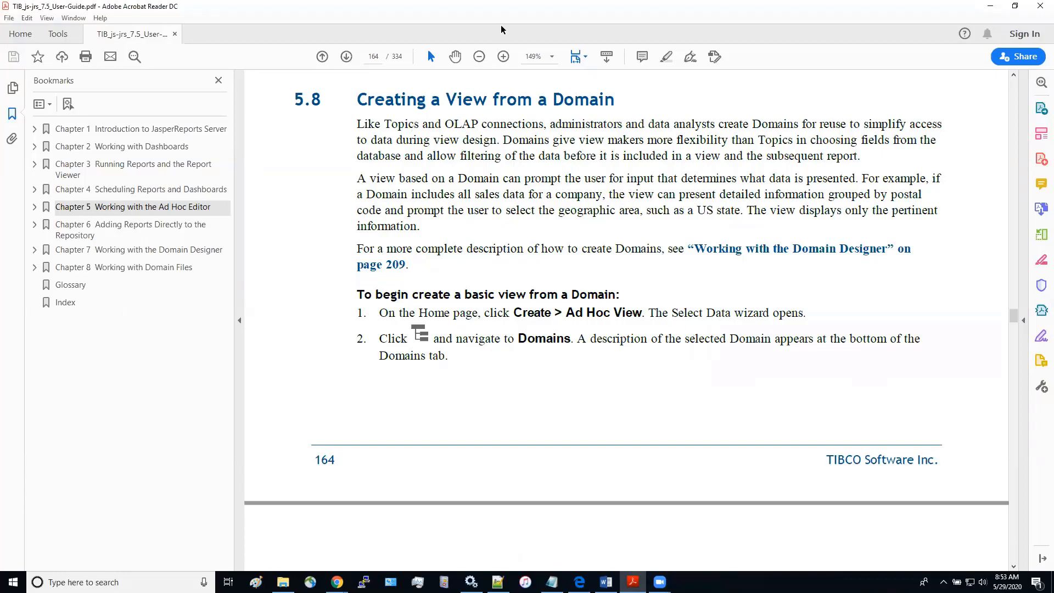